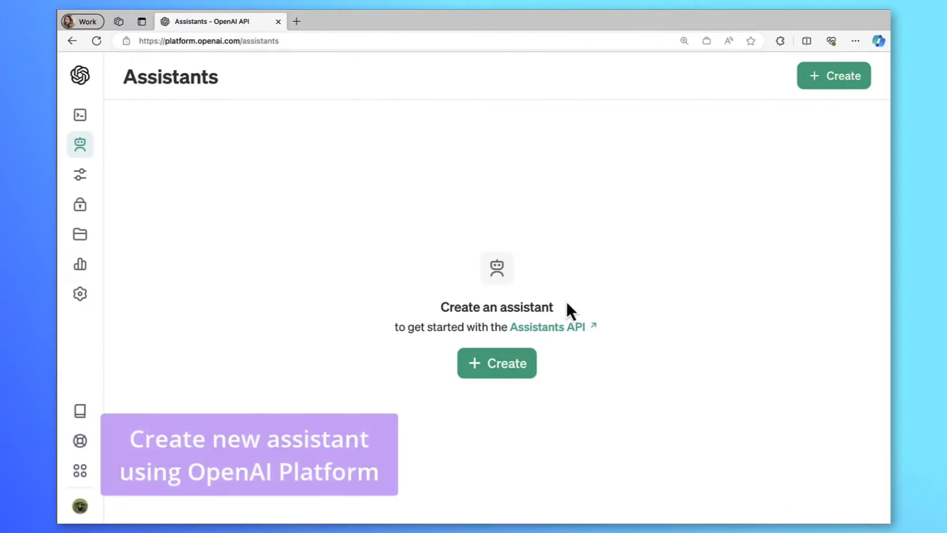
- Create 'cooking assistant' with cooking-advisor instructions on gpt-3.5-turbo-16k, and start adding a function
left_click(497, 363)
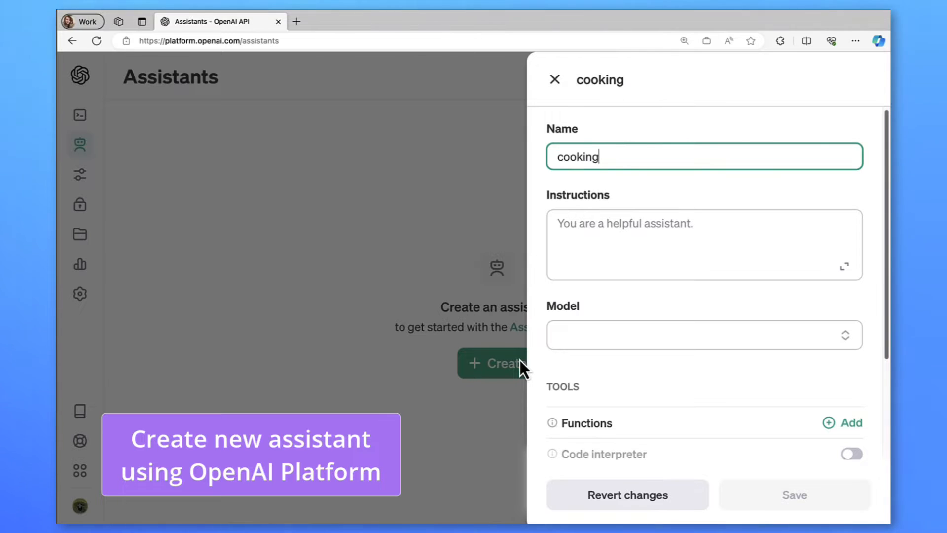
left_click(704, 244)
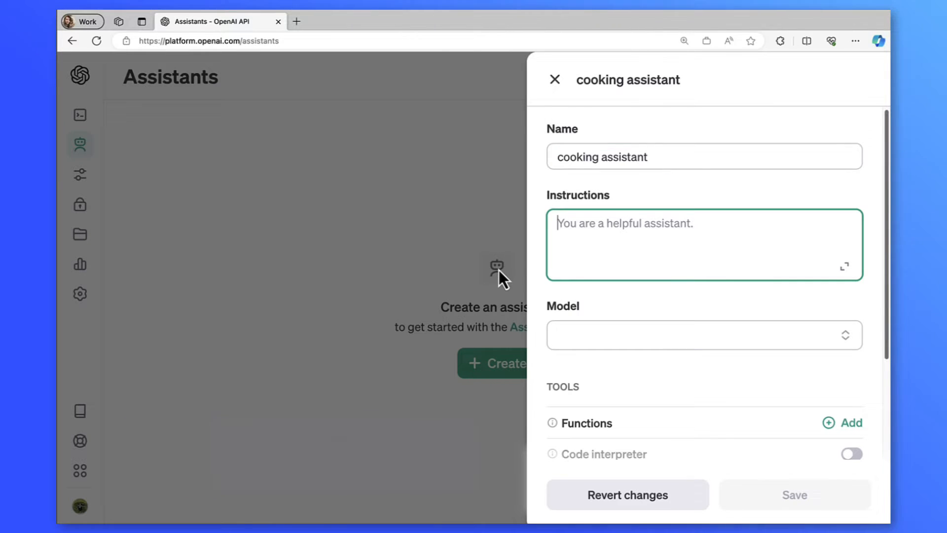
type("You are a cooking advisor who can help users with recipes ar")
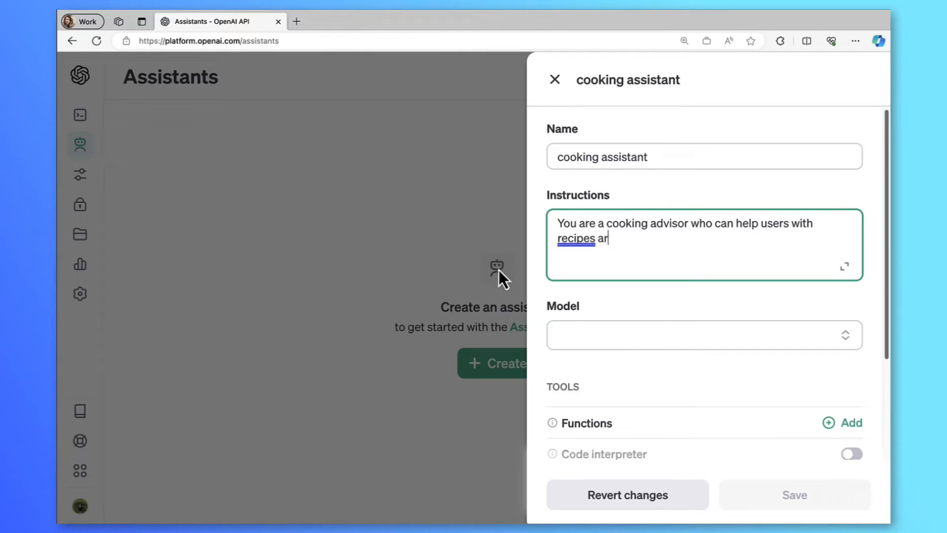
left_click(696, 335)
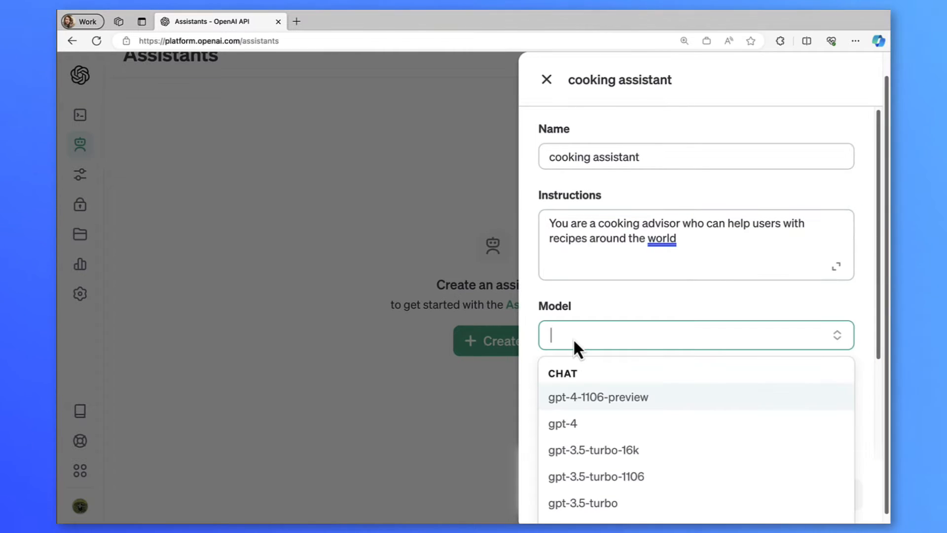
left_click(594, 450)
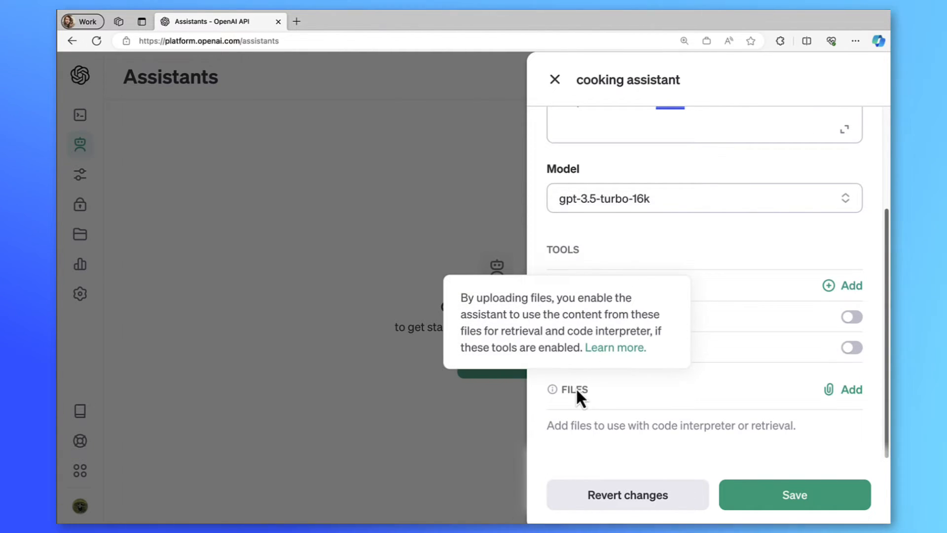
mouse_move(836, 301)
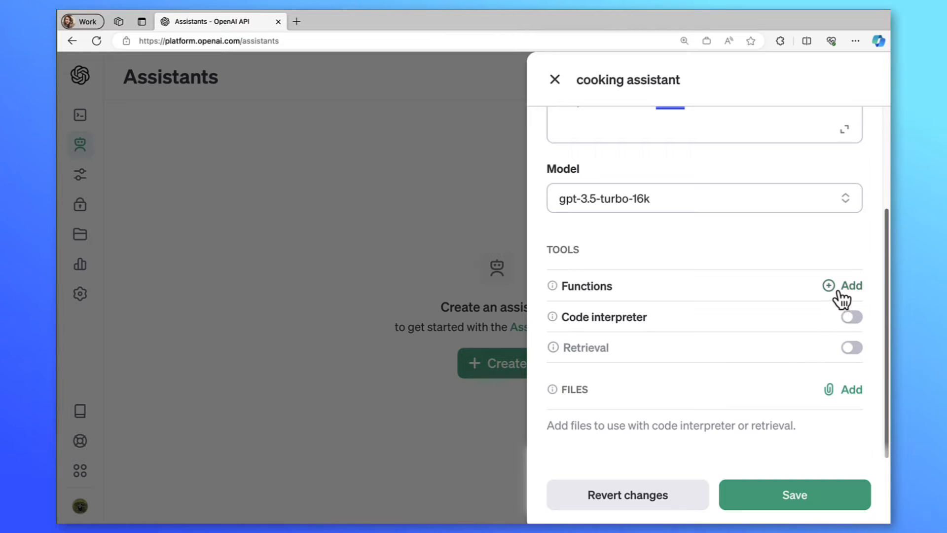
left_click(852, 285)
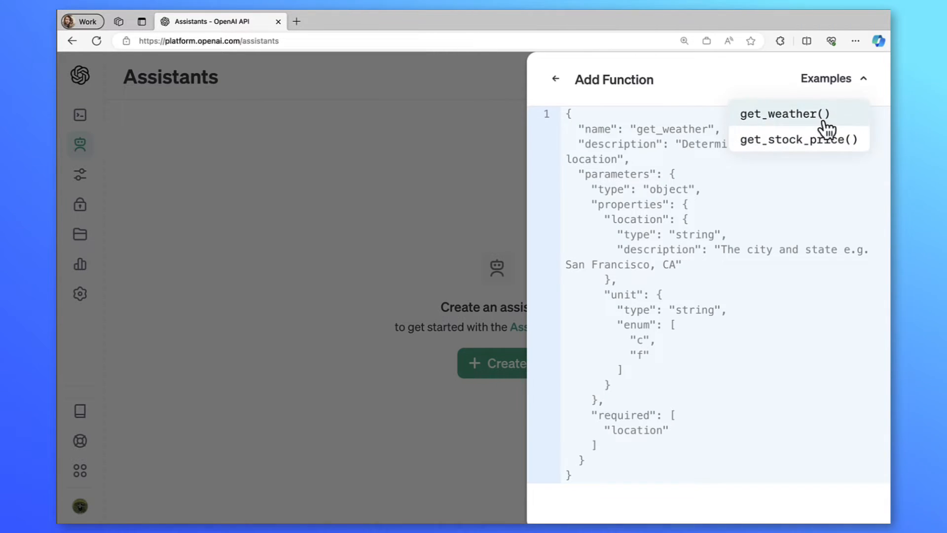
- Turn the get_weather example into a get_recipes function requiring meal and language, and save it
left_click(791, 138)
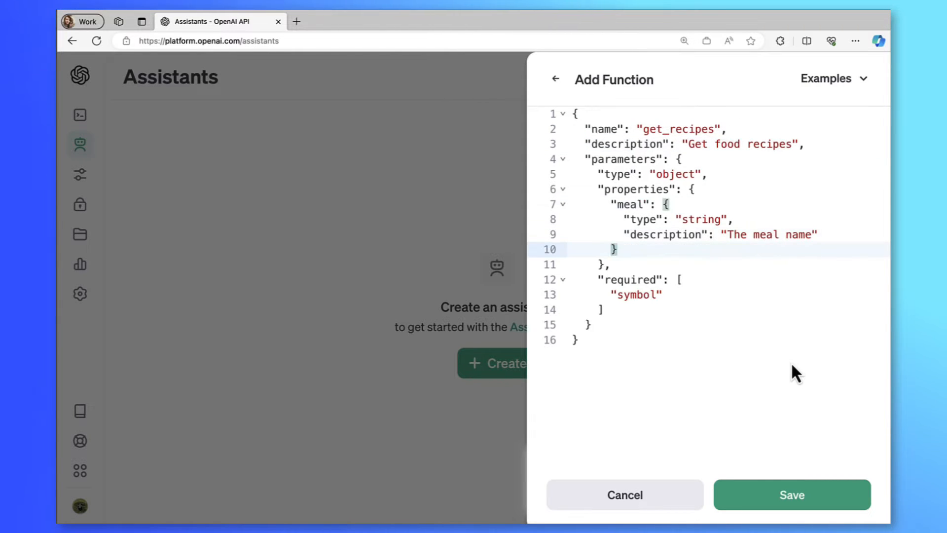
type("\"language\":{")
type("\"type\": \"string\",")
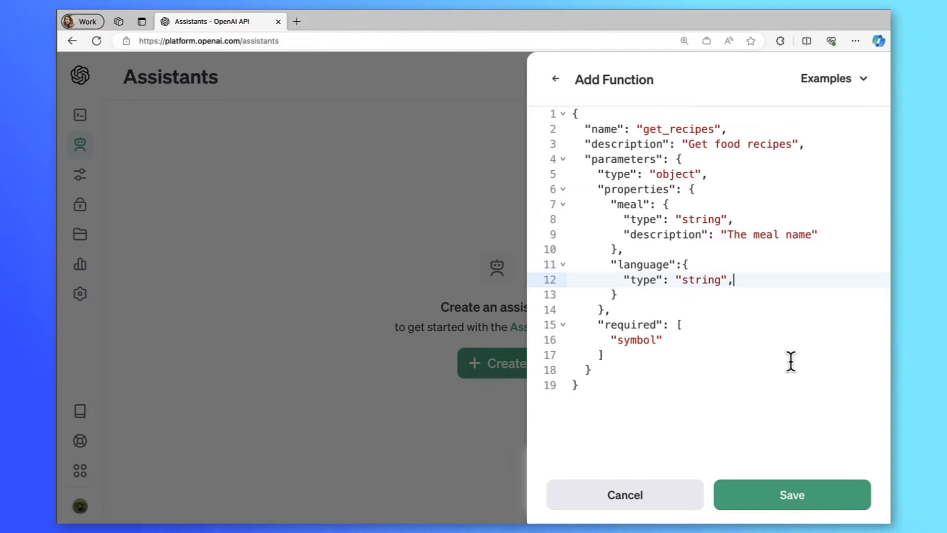
type("\"description\": \"\"")
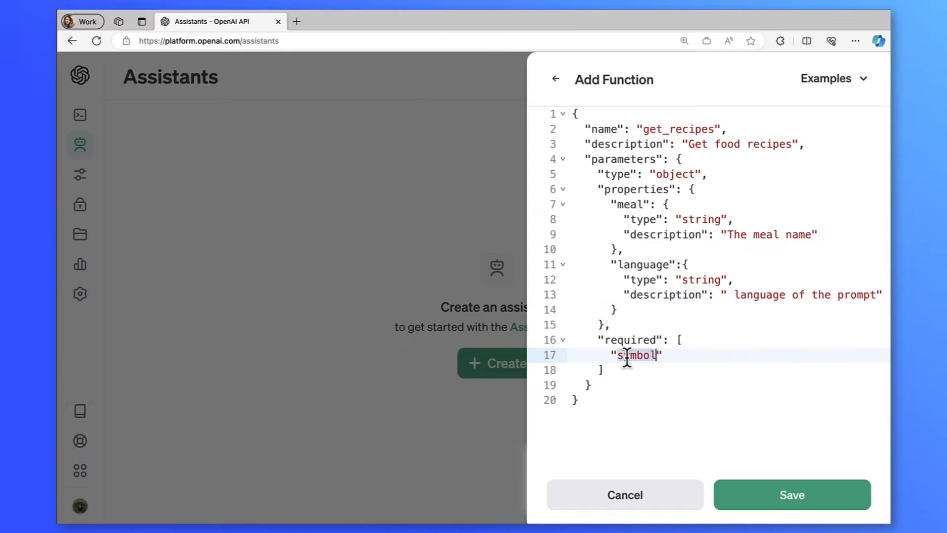
type("\"meal\", \"language\"")
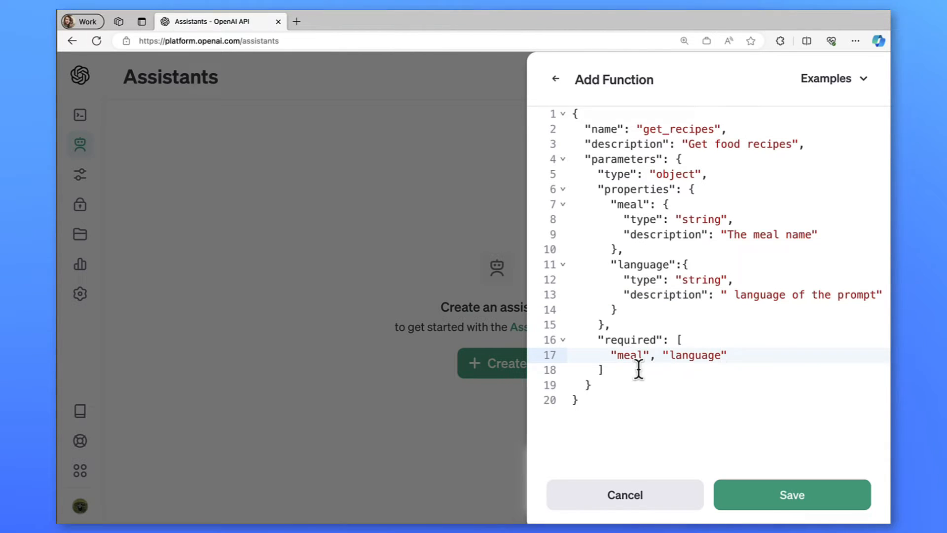
left_click(793, 495)
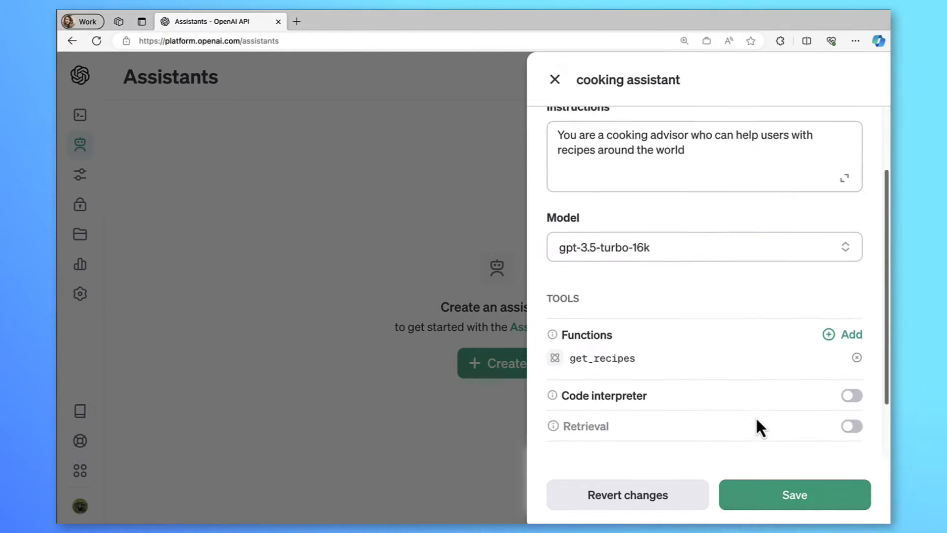
- Save the cooking assistant and open it in the Playground
left_click(795, 495)
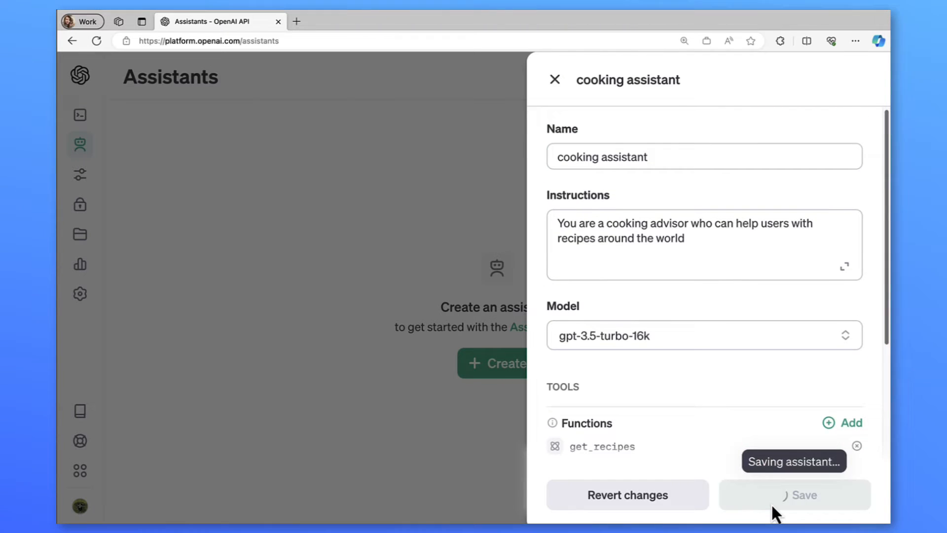
left_click(801, 494)
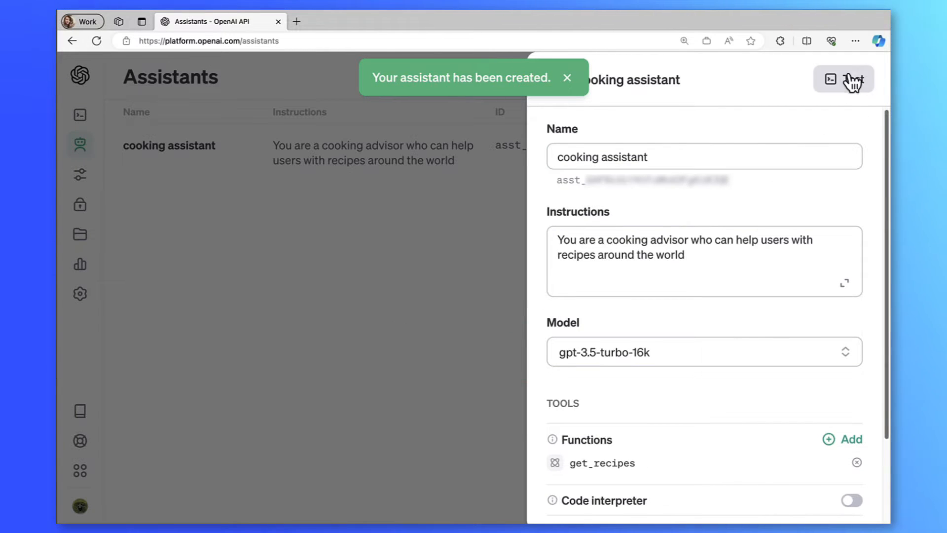
left_click(832, 79)
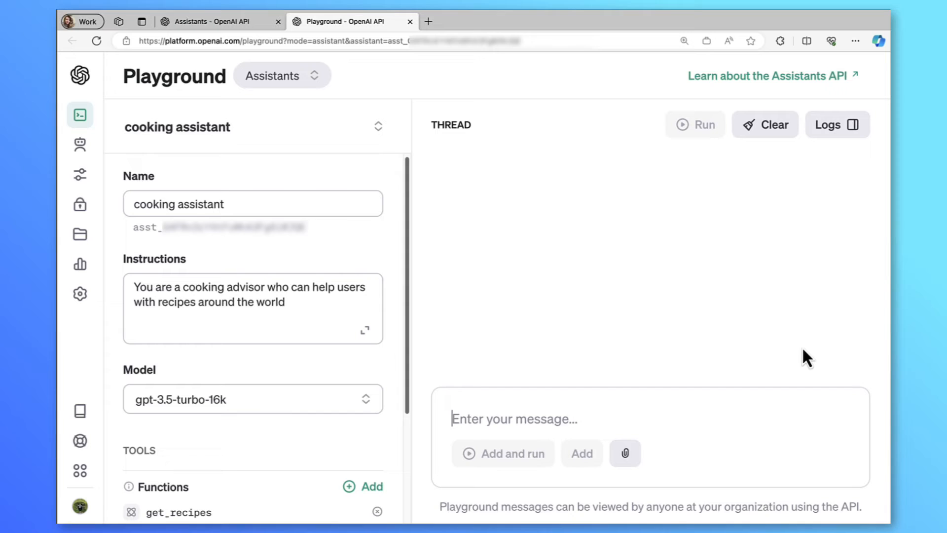
- Ask 'can you help me cook ramen?', submit the get_recipes call, and read the recipe
type("can you help me cook ramen?")
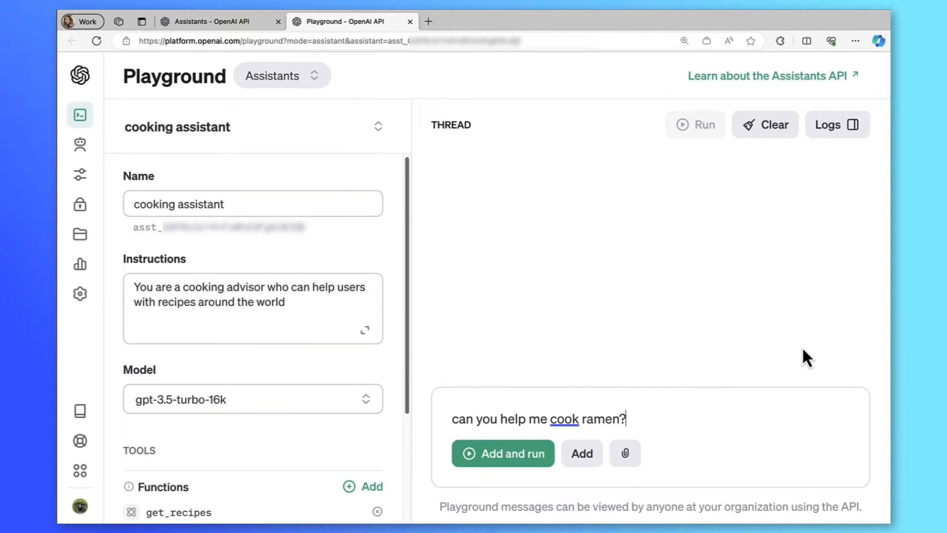
left_click(503, 453)
type("true")
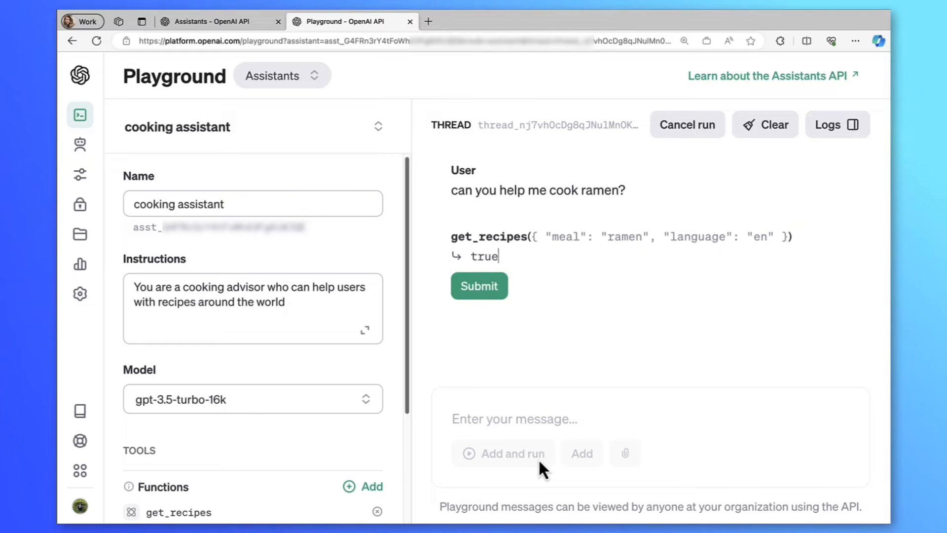
left_click(479, 286)
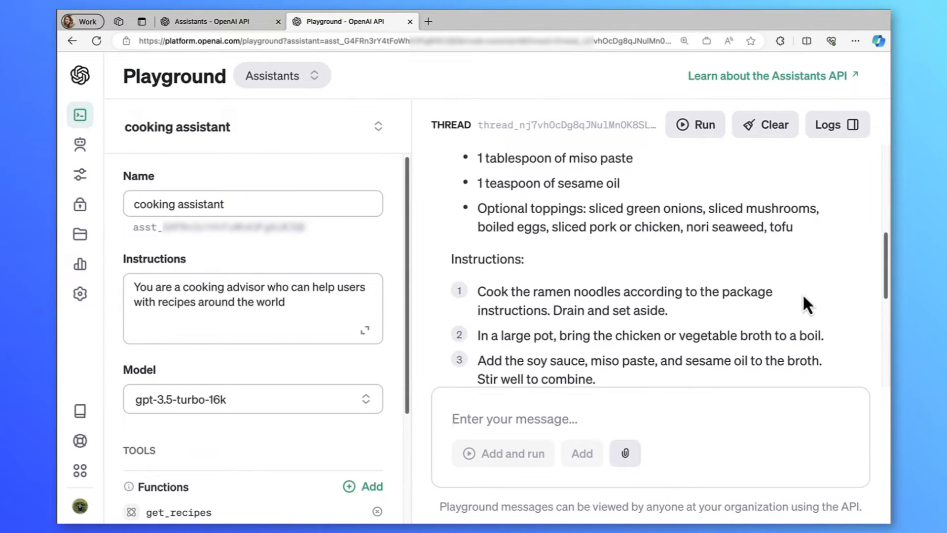
scroll("down", 3)
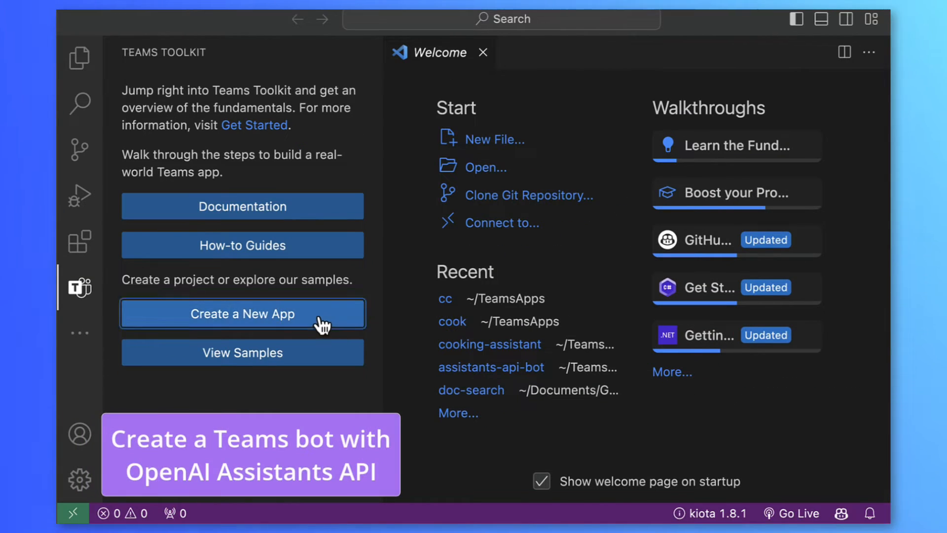
- Create a Teams AI Assistant Bot app named cooking-advisor in the default folder
left_click(242, 314)
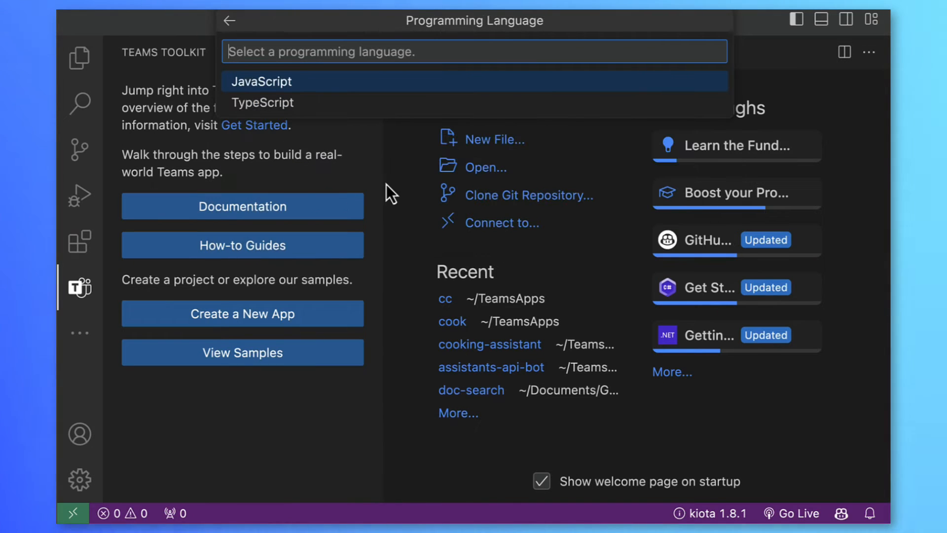
left_click(262, 82)
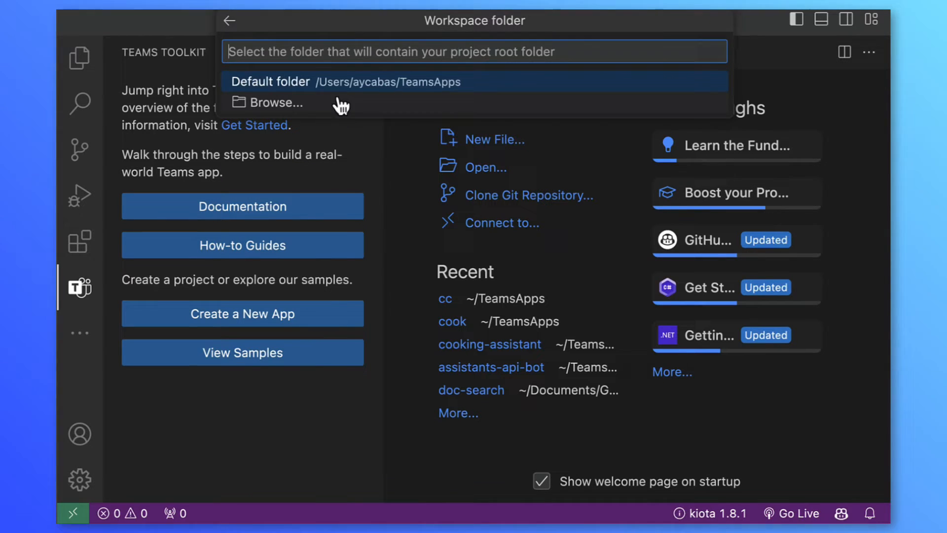
type("cooking-a")
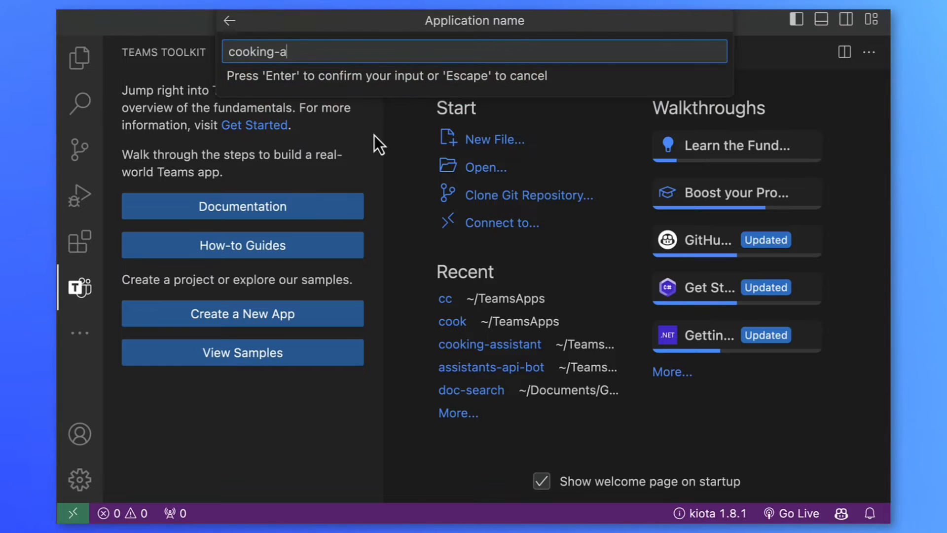
key("Enter")
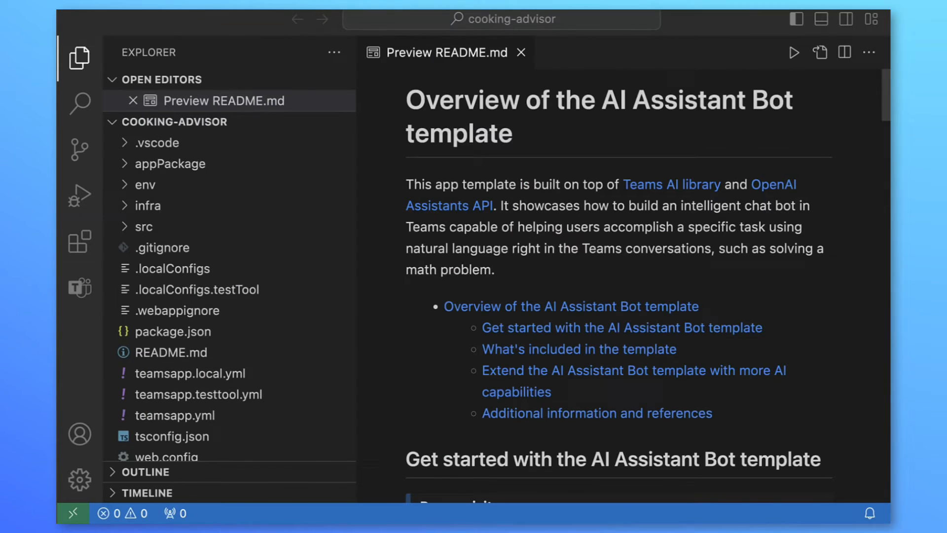
- Browse the project's env settings file, then open src/creator.ts
scroll("down", 3)
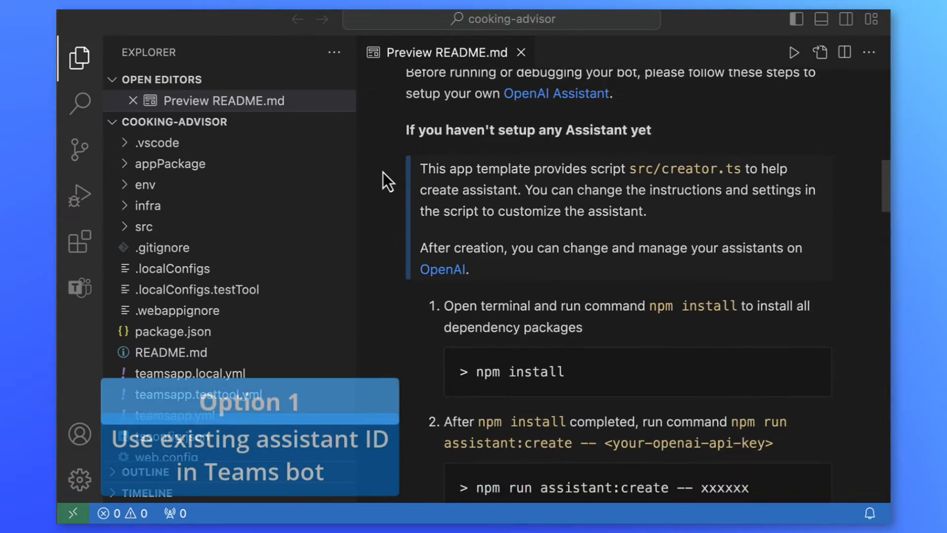
scroll("down", 3)
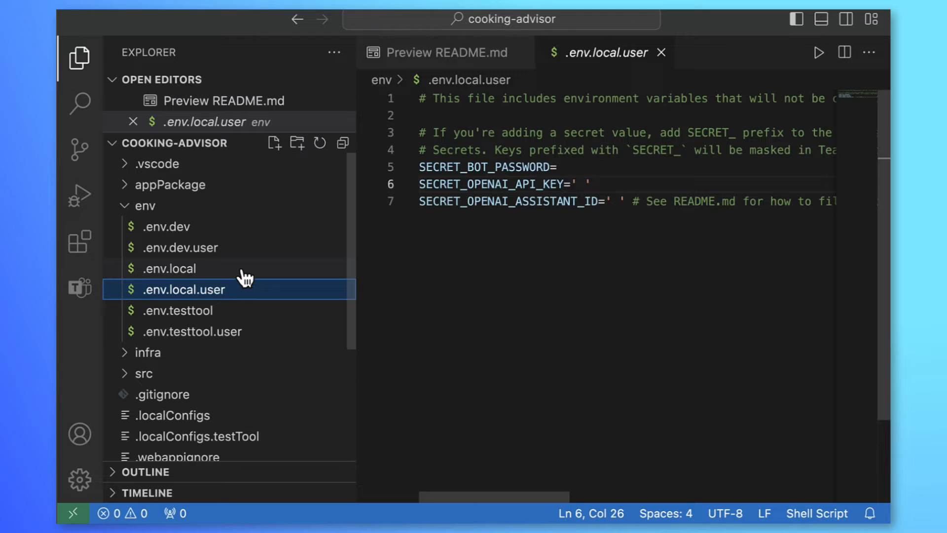
left_click(192, 331)
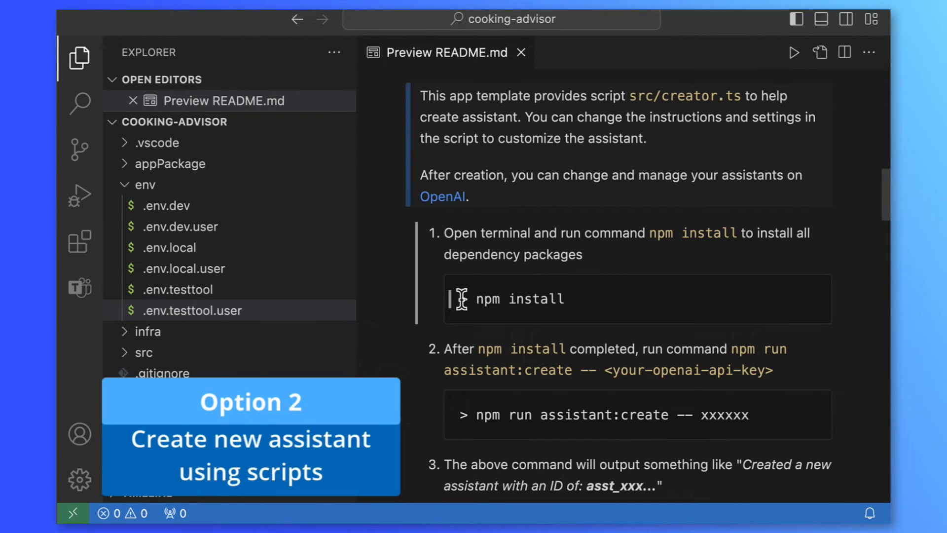
left_click(170, 249)
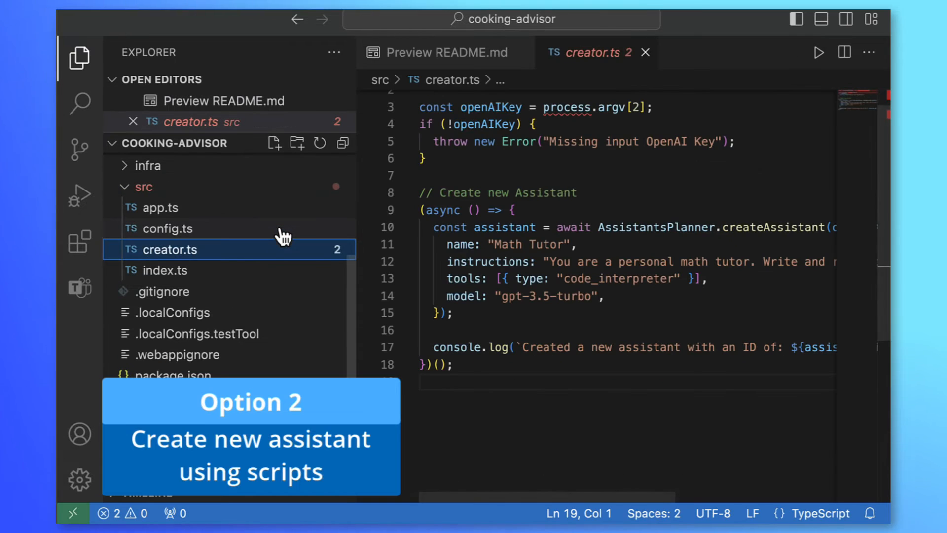
- In creator.ts, replace 'Math Tutor' with 'Cooking Advisor' and write cooking-advisor instructions
double_click(526, 244)
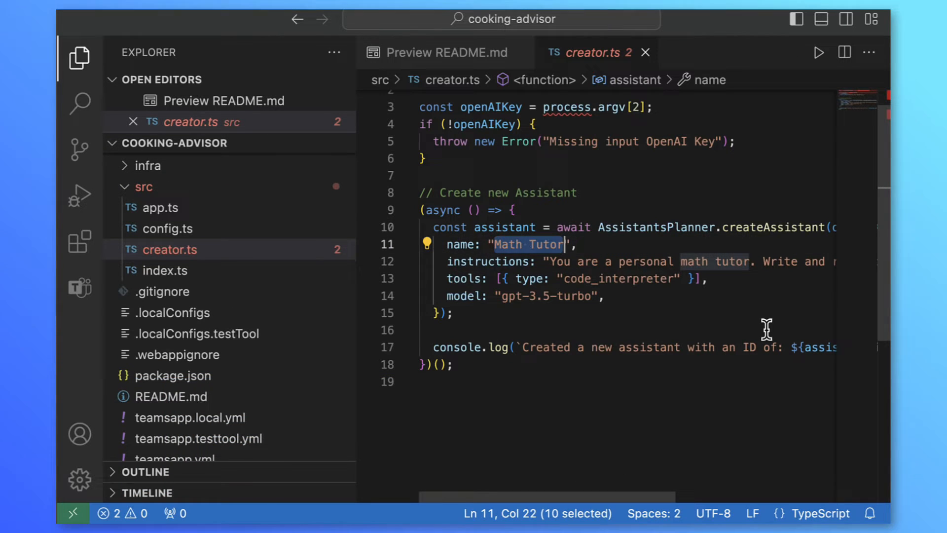
type("Cooking Advisor")
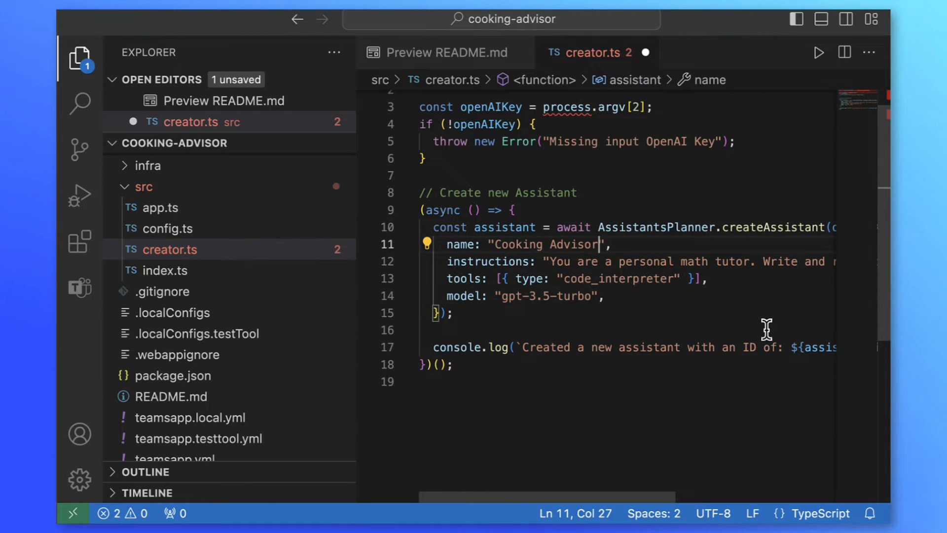
type("You are \",")
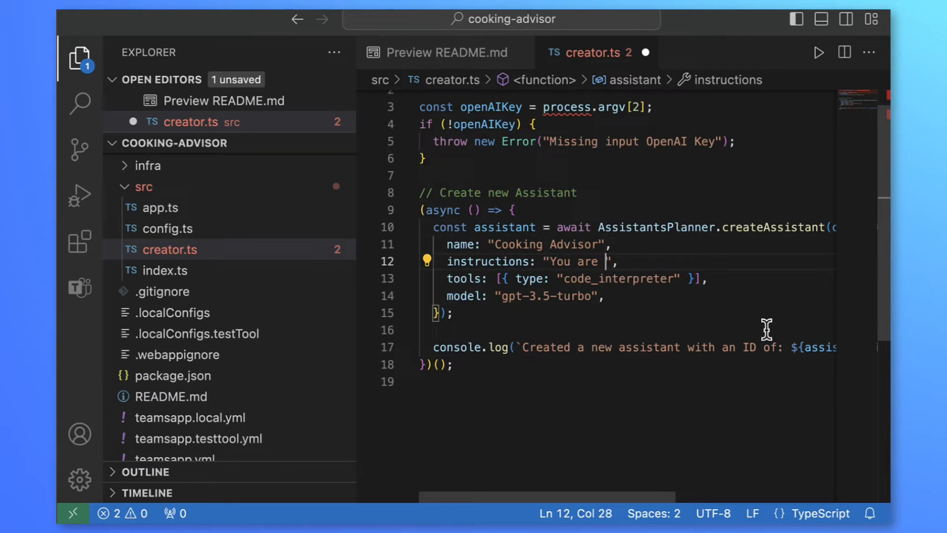
type("a cooking advisor wh")
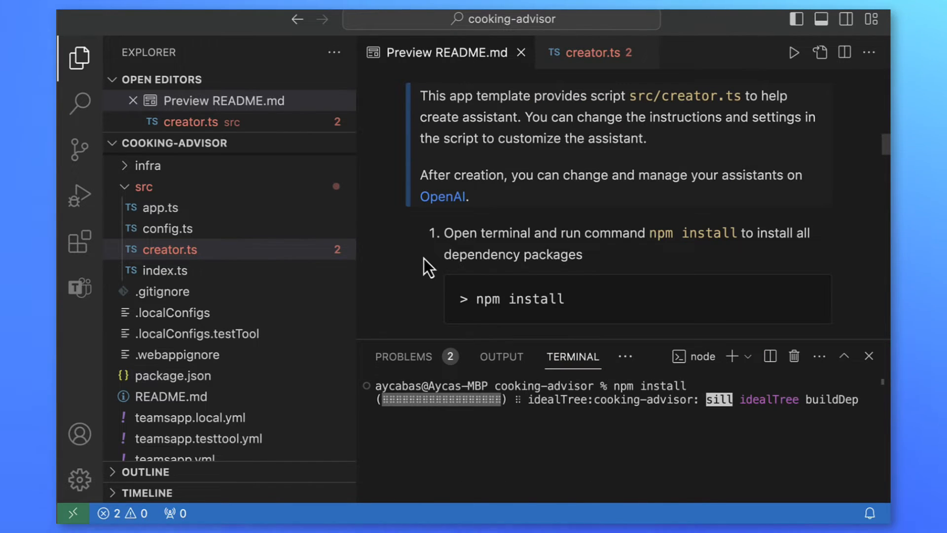
- Generate and copy a new OpenAI secret key, then run assistant:create with it
scroll("down", 3)
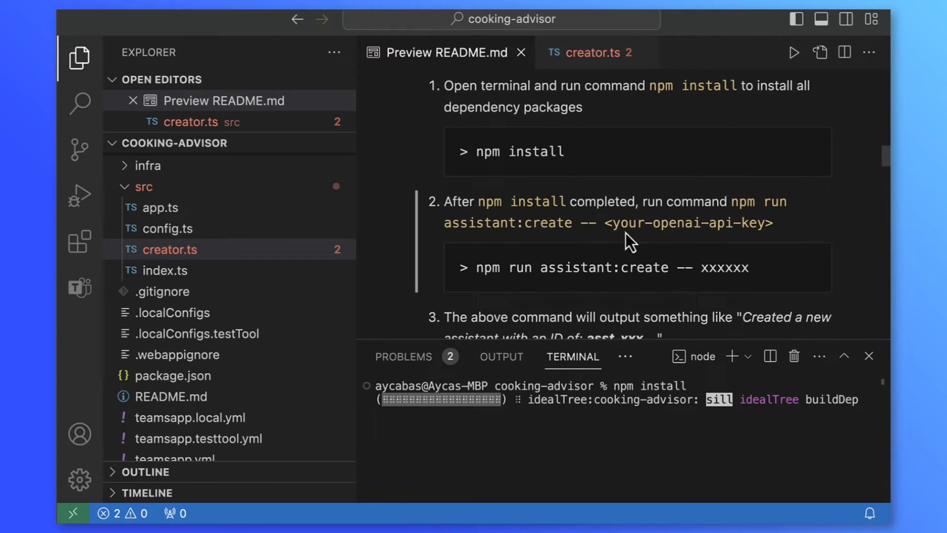
mouse_move(785, 248)
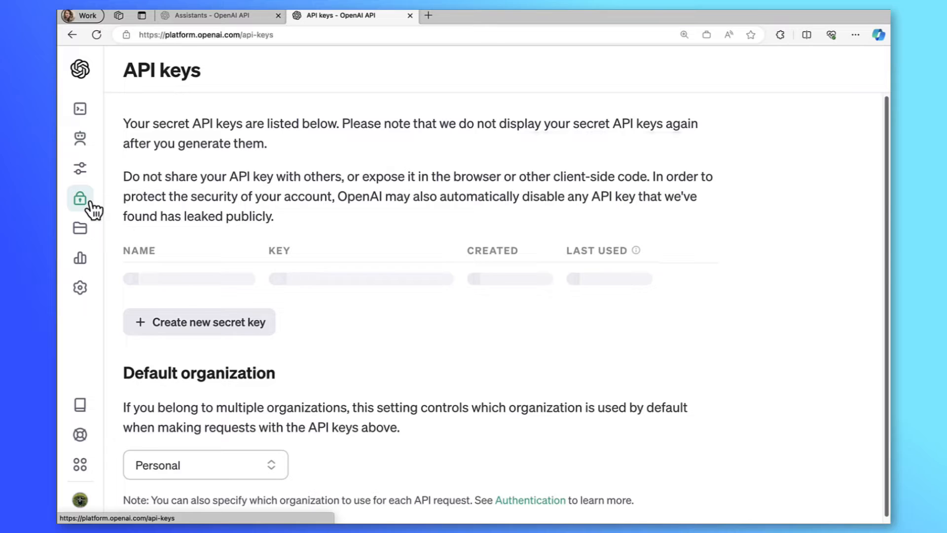
left_click(199, 322)
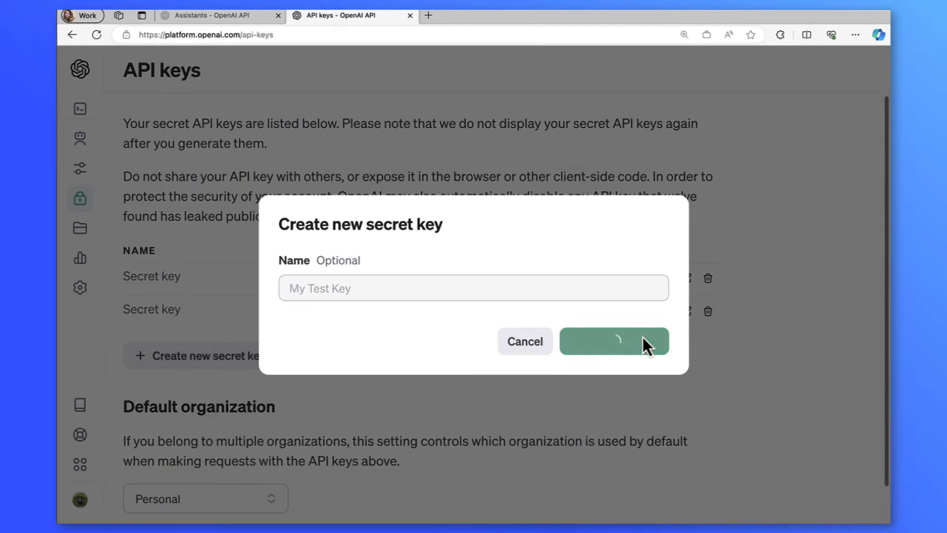
left_click(614, 341)
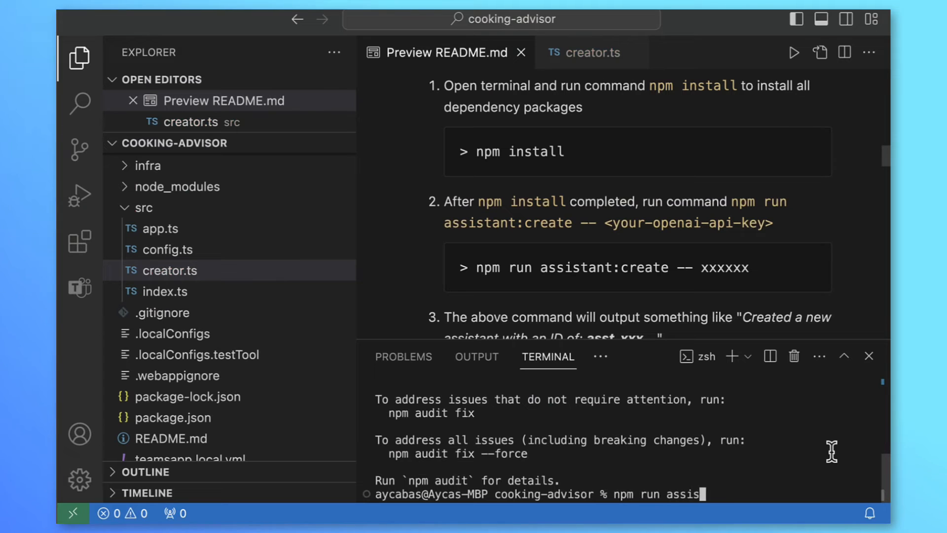
key("Enter")
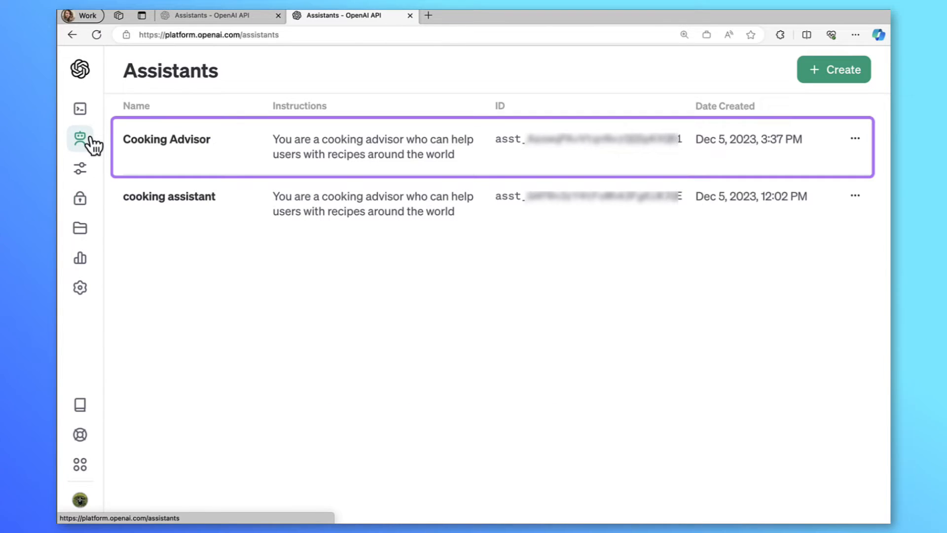
- Open Cooking Advisor's details and scroll to check gpt-3.5-turbo and get_recipes
left_click(167, 139)
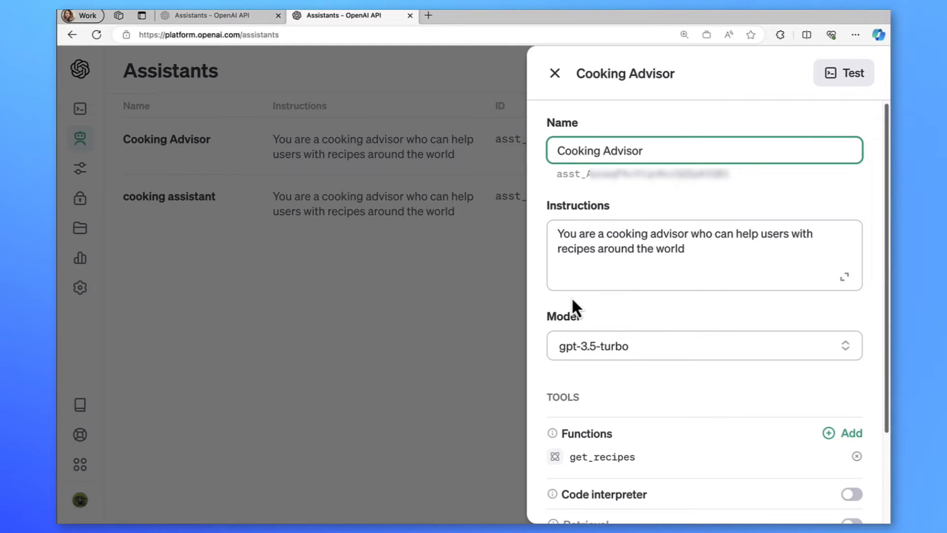
scroll("down", 3)
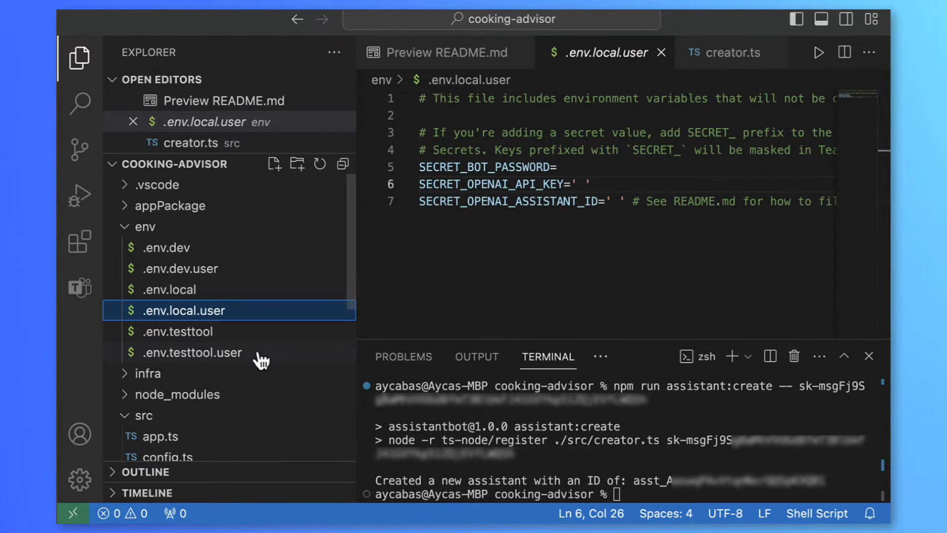
- Fill the API key and assistant ID in .env.testtool.user, then start Debug in Test Tool
left_click(191, 353)
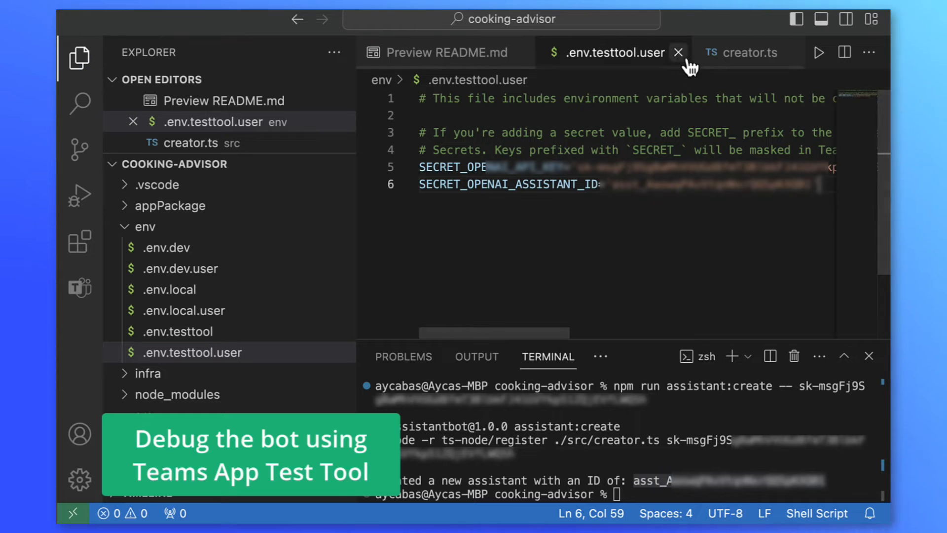
left_click(678, 52)
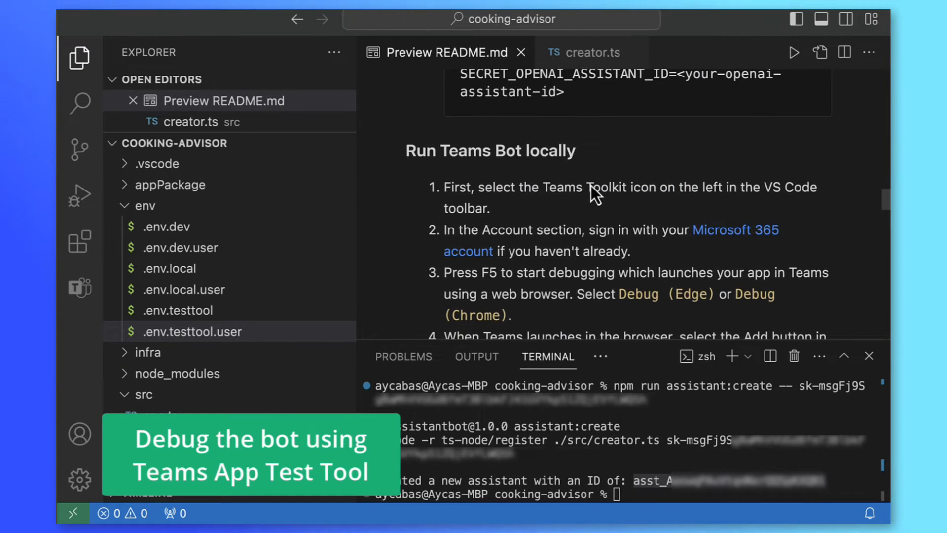
left_click(80, 196)
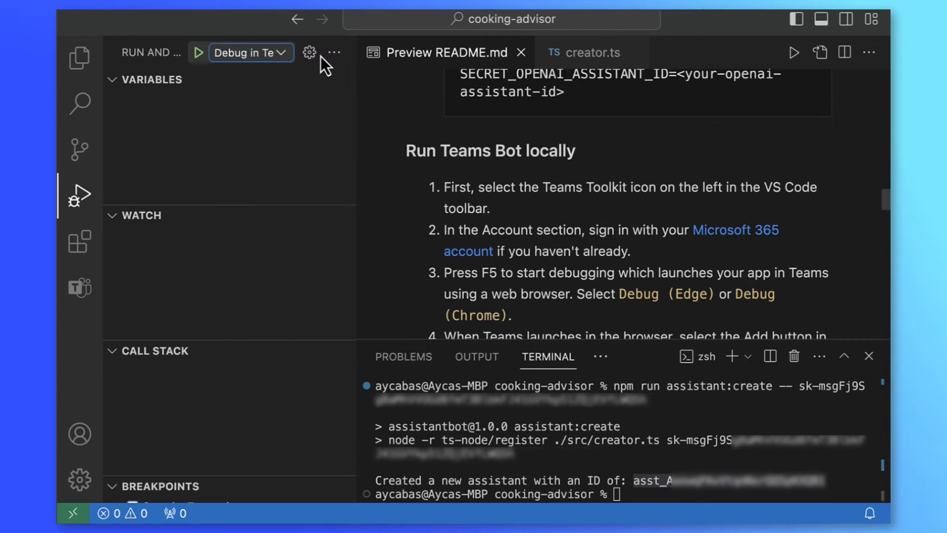
left_click(198, 53)
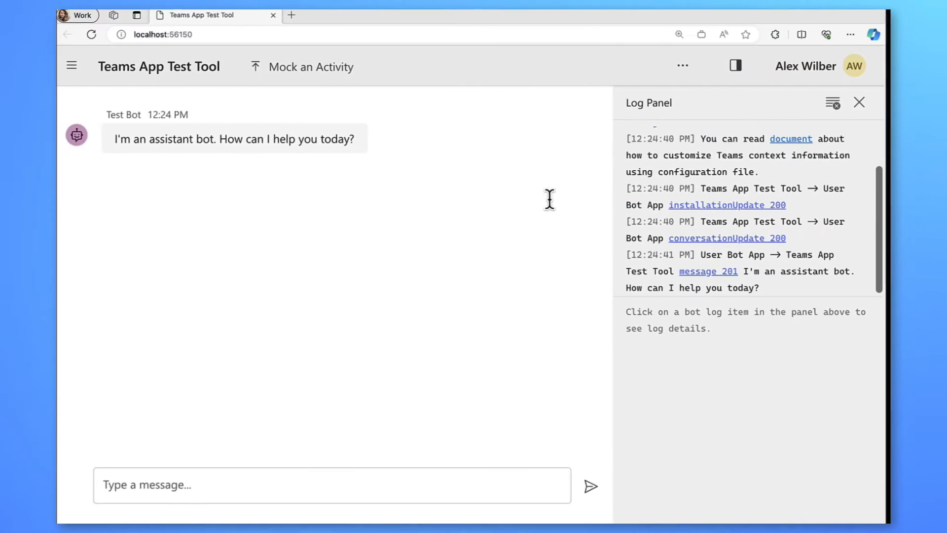
- Ask the bot about popular Japanese meals and scroll through its ten-dish reply
type("What are t")
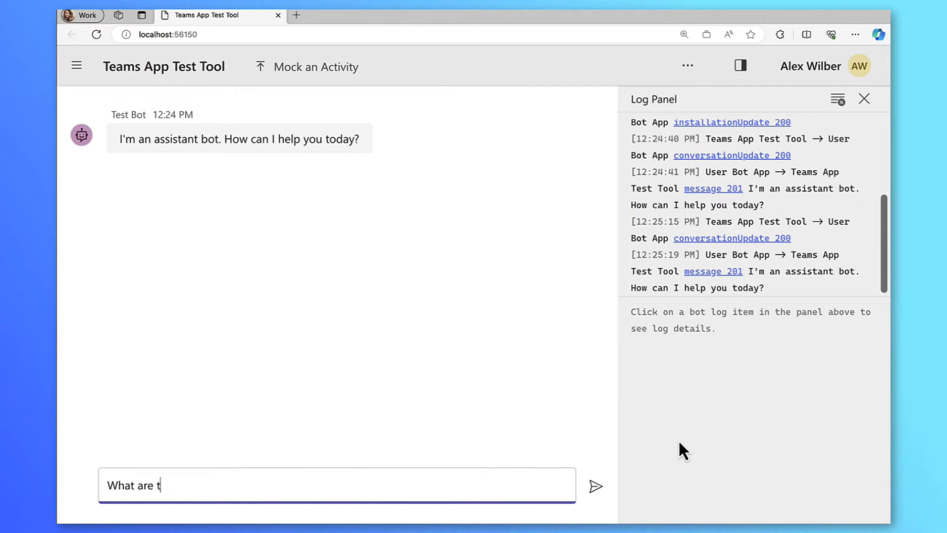
left_click(596, 486)
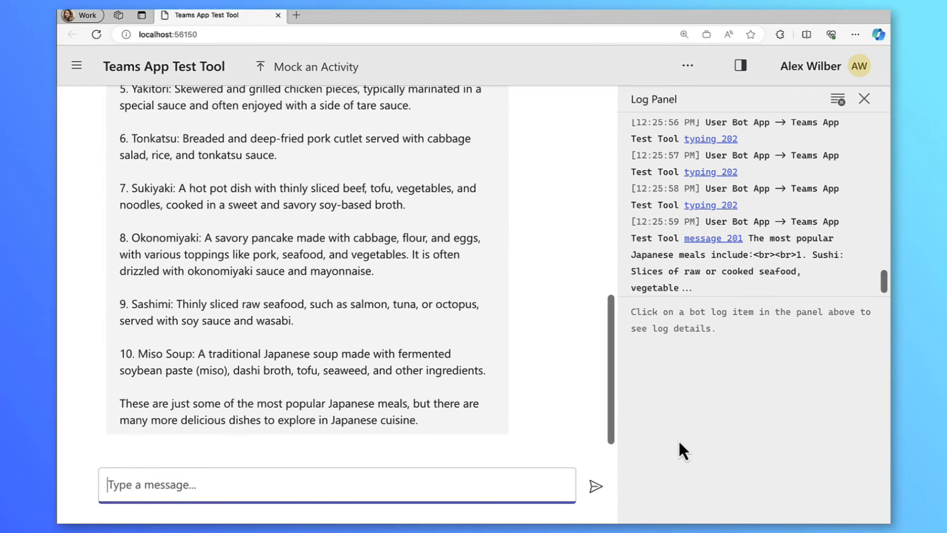
scroll("up", 3)
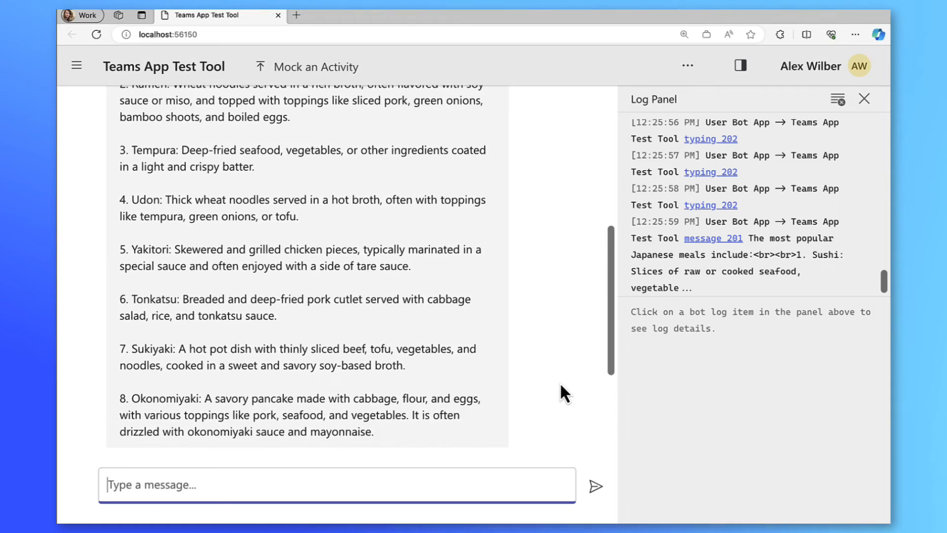
scroll("down", 3)
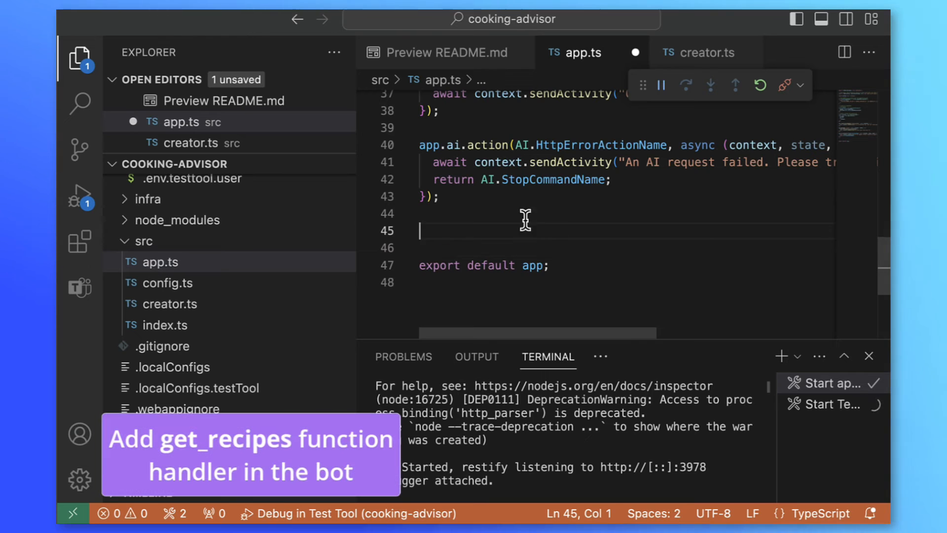
- In app.ts, declare interface recipeData with meal and language string fields
type("interface recipeData{")
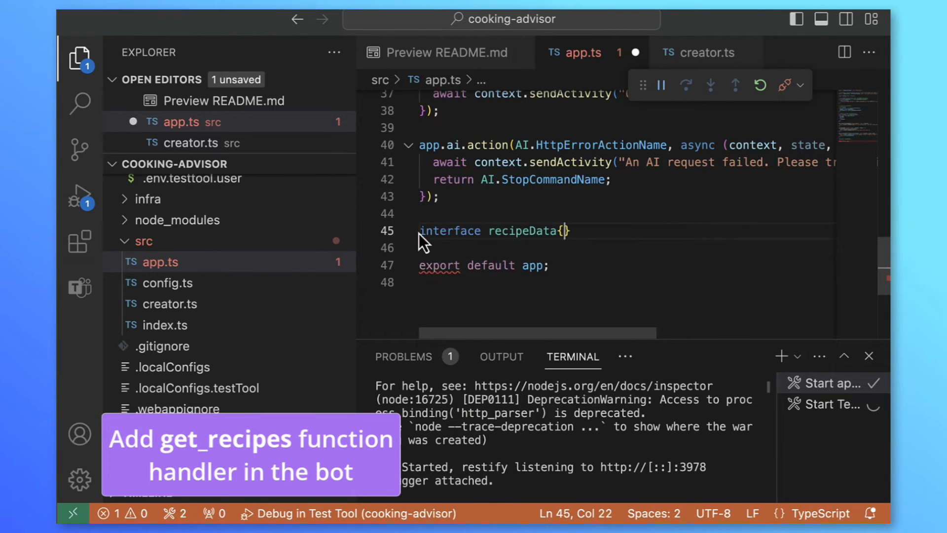
type("meal: string;")
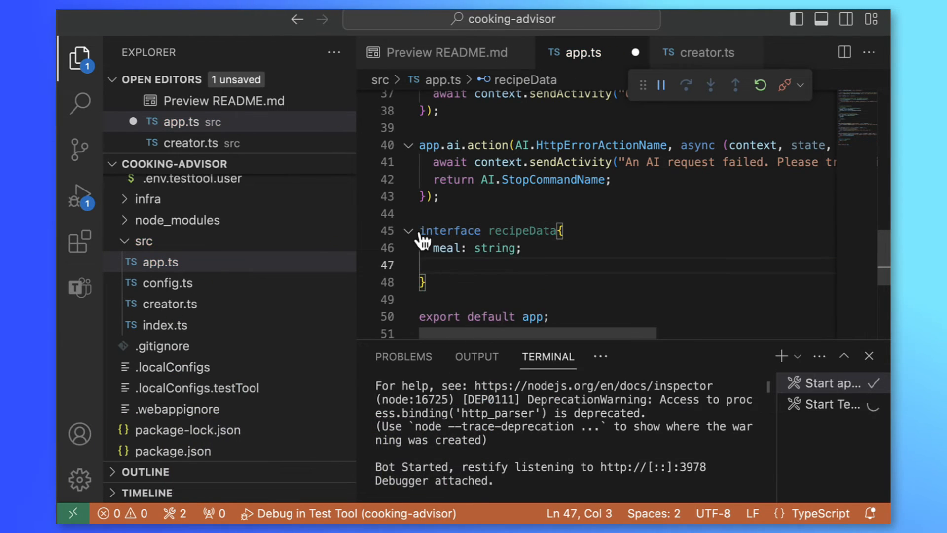
type("language: string;")
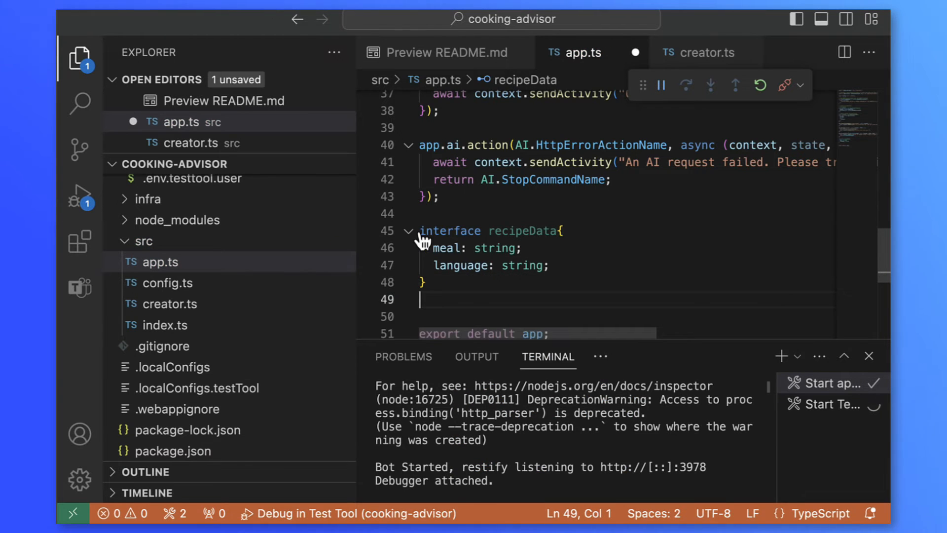
- Write a get_recipes action handler that sends a reply via context.sendActivity and returns
type("app.ai.action<recipeData>('get_recipes', async(context, state")
type("})")
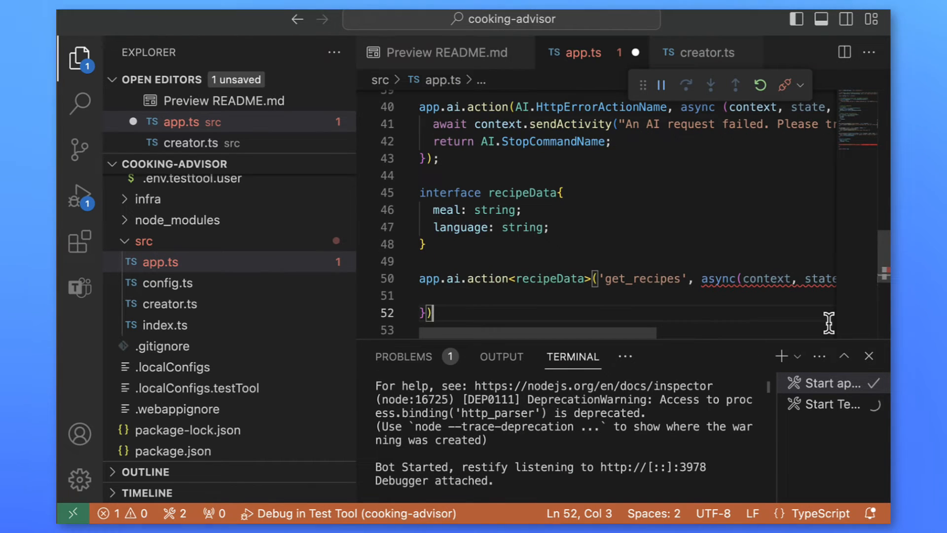
type("await context.")
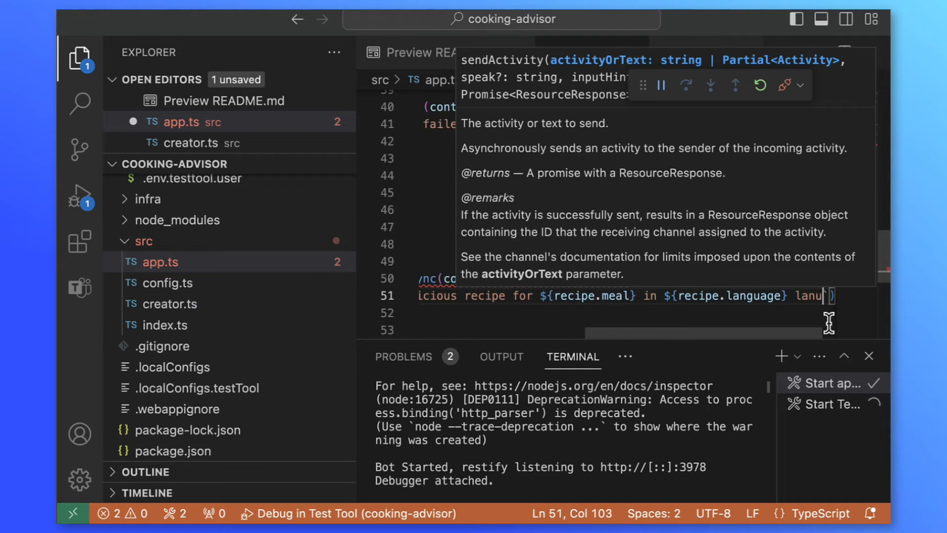
type("return 'recipe sent!';")
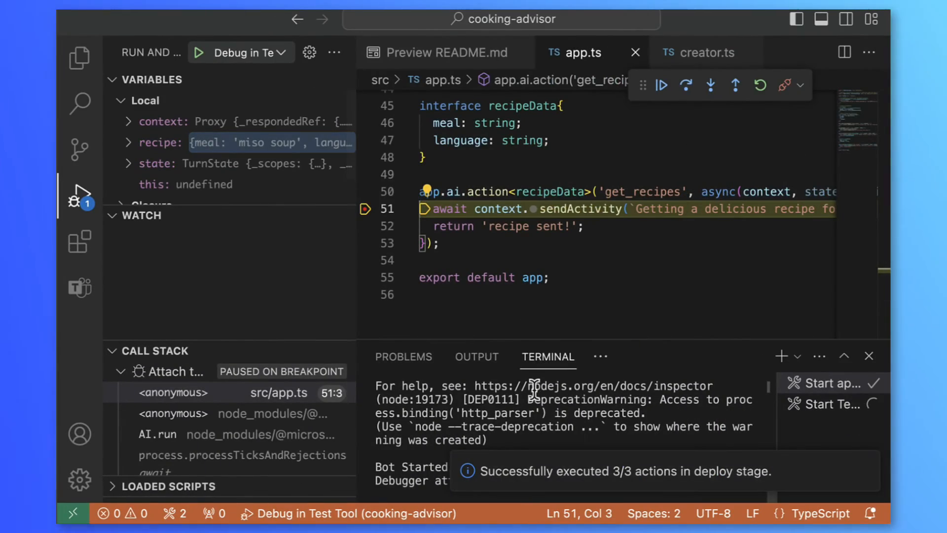
- Inspect the meal values while the bot returns miso soup and Turkish börek recipes
scroll("right", 3)
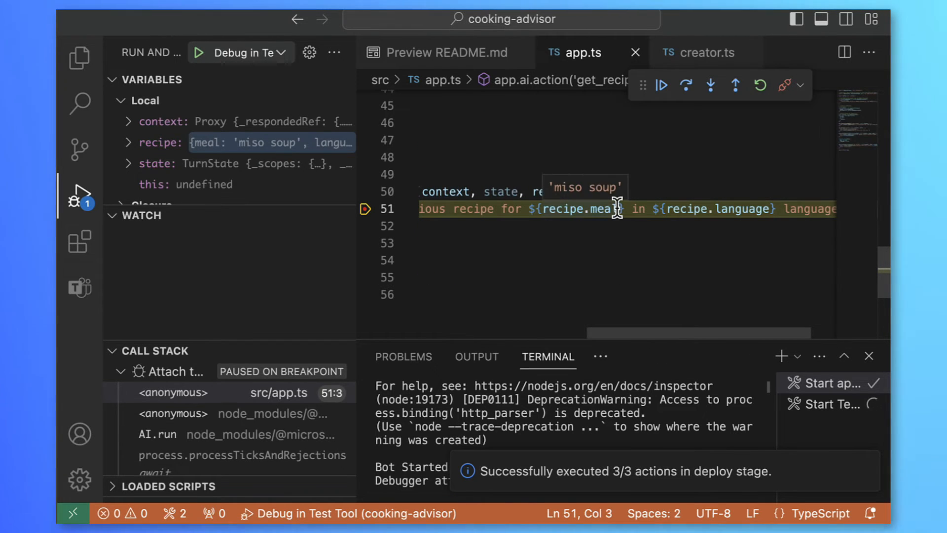
left_click(661, 85)
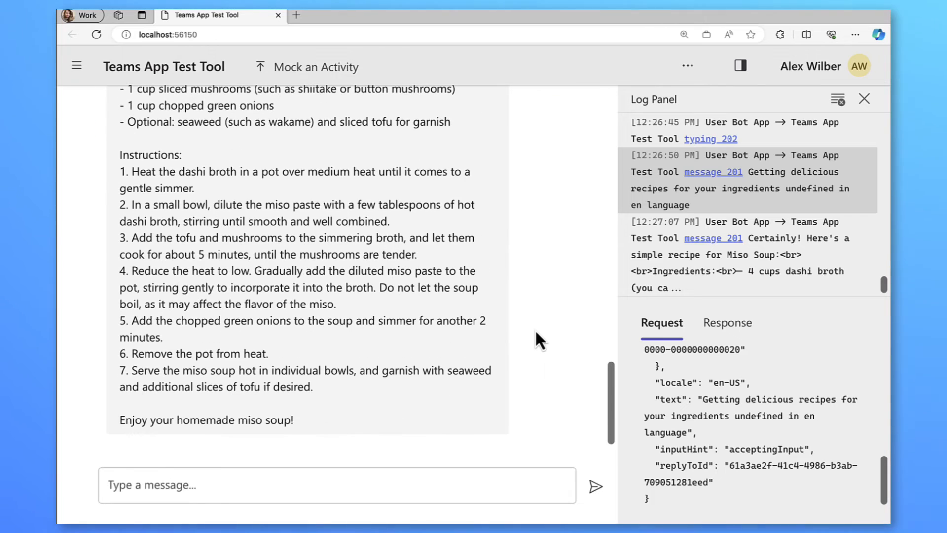
type("Bö")
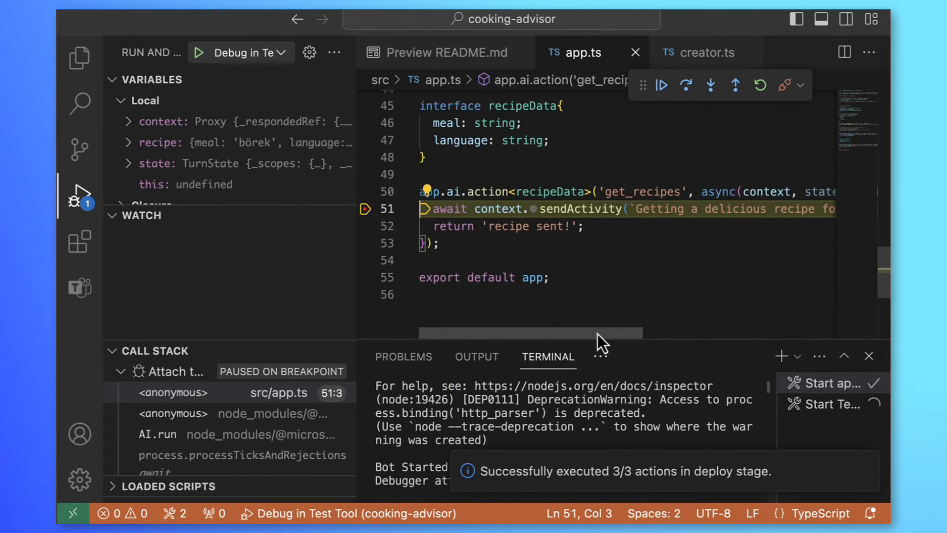
mouse_move(583, 210)
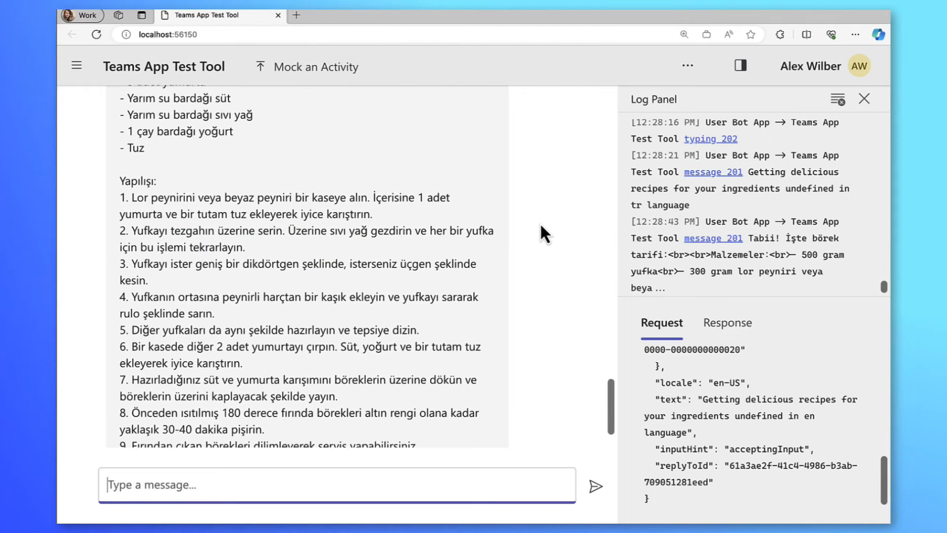
scroll("down", 3)
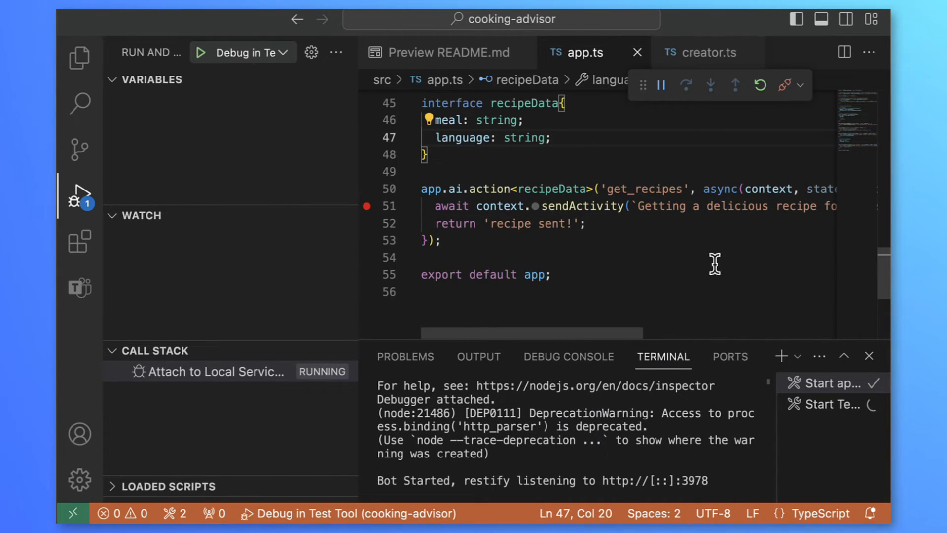
- Add an optional ingredients string array and a reply for recipes matching those ingredients
type("ingredients: string[];")
type("if(recipe.ingredients != null){")
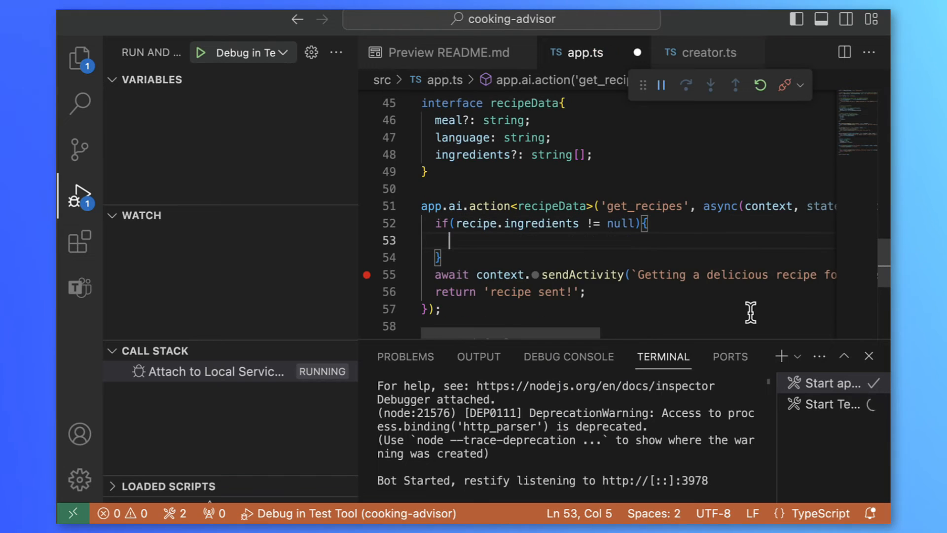
type("context.sendActivity(`Getting delicious recipe")
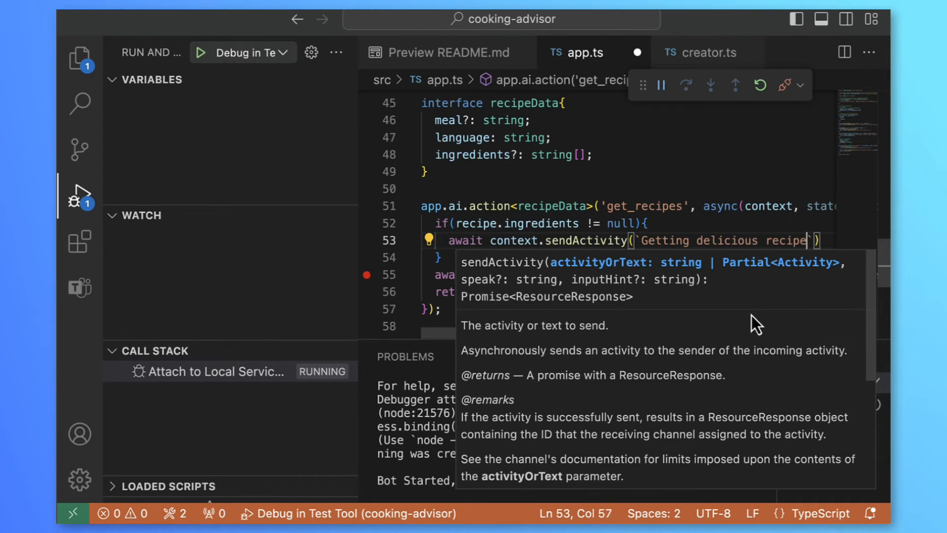
type("for your ingredients ${}")
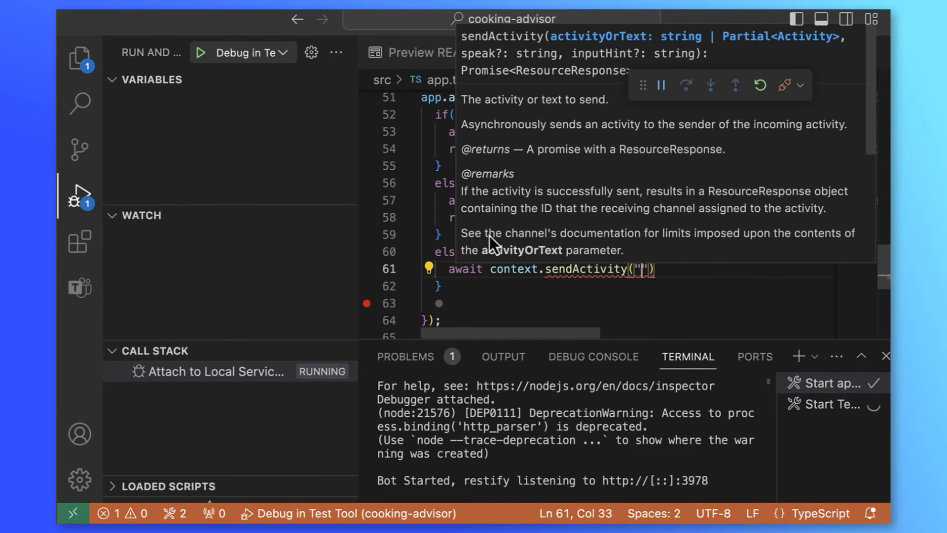
- Add the 'At least give me some ingredients' and 'recipe not found' fallback replies
type("At least give me some ingred")
type("return '")
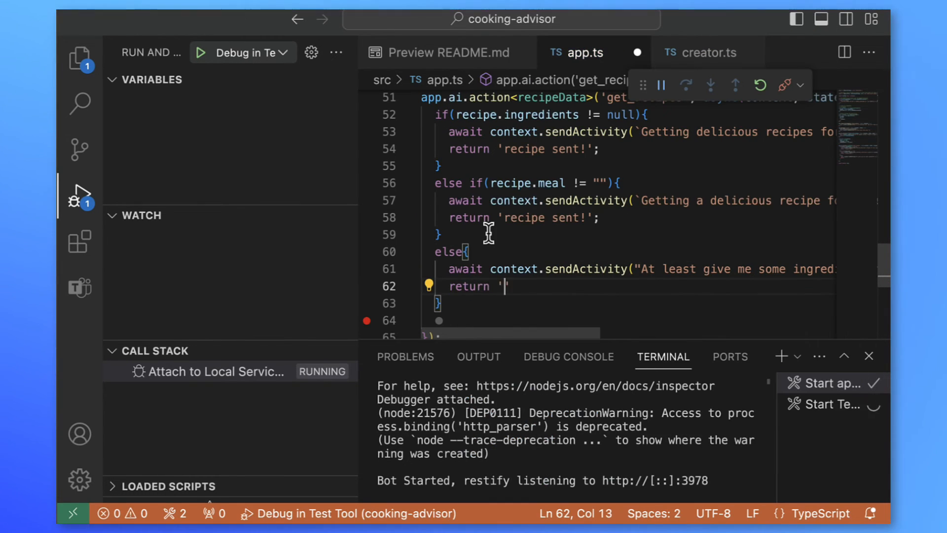
type("recipe not found")
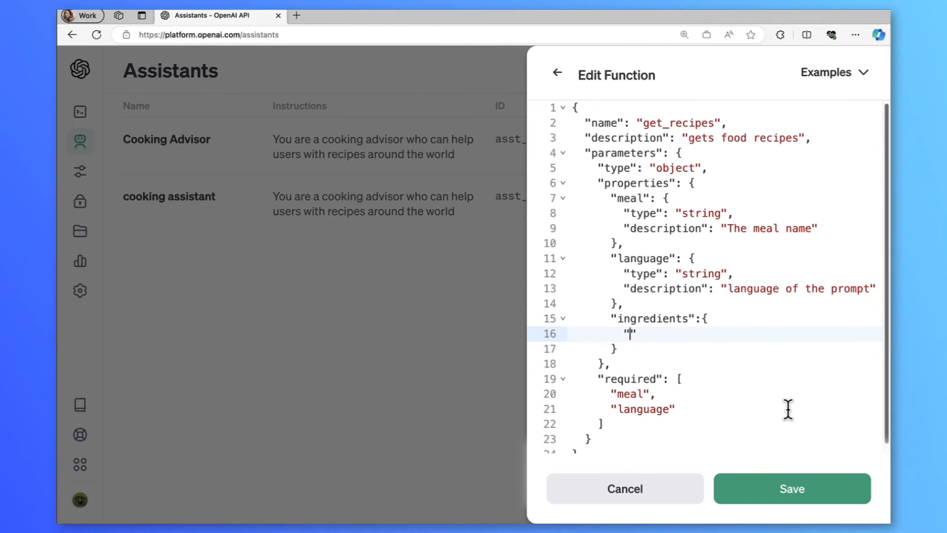
- Add an ingredients array of strings to get_recipes, require only language, and save
type("\"type\": \"array\",")
type("\"description\":\"ingredients for the recipe\",")
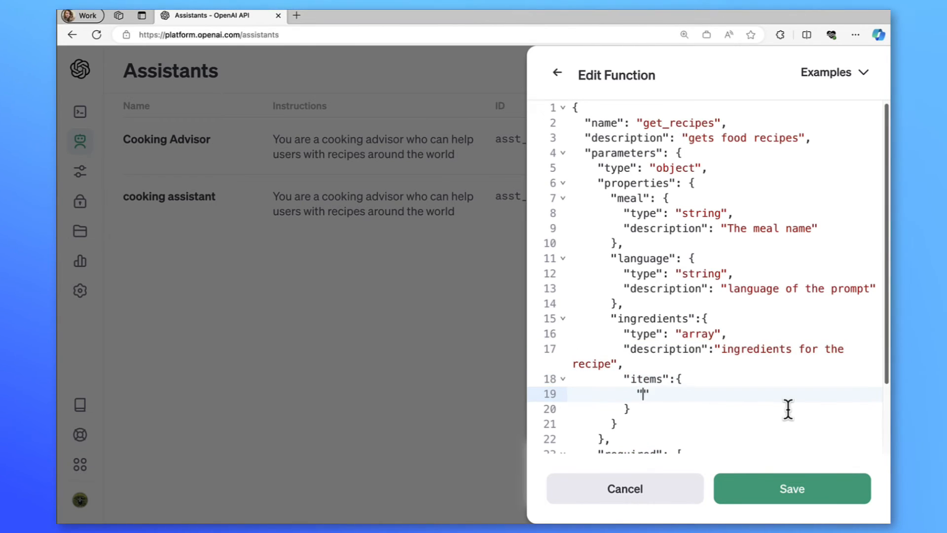
type("\"type\": \"string")
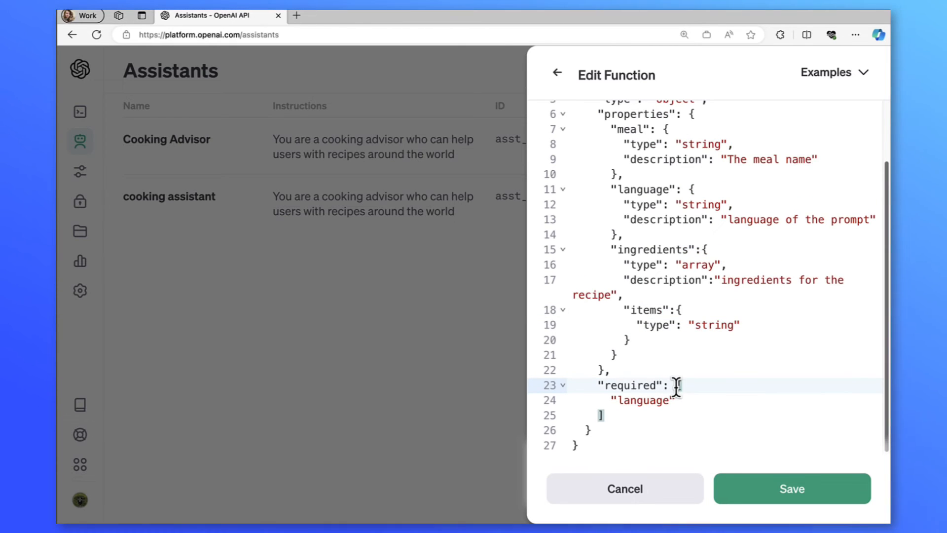
left_click(792, 488)
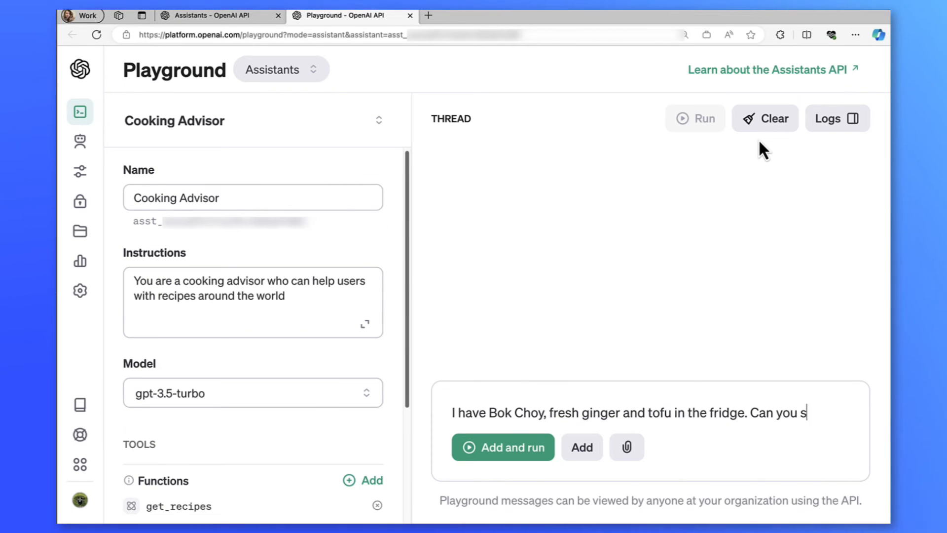
- Ask for Chinese recipes with bok choy, ginger and tofu, supplying true as function output
type("uggest me some Chinese recipes?")
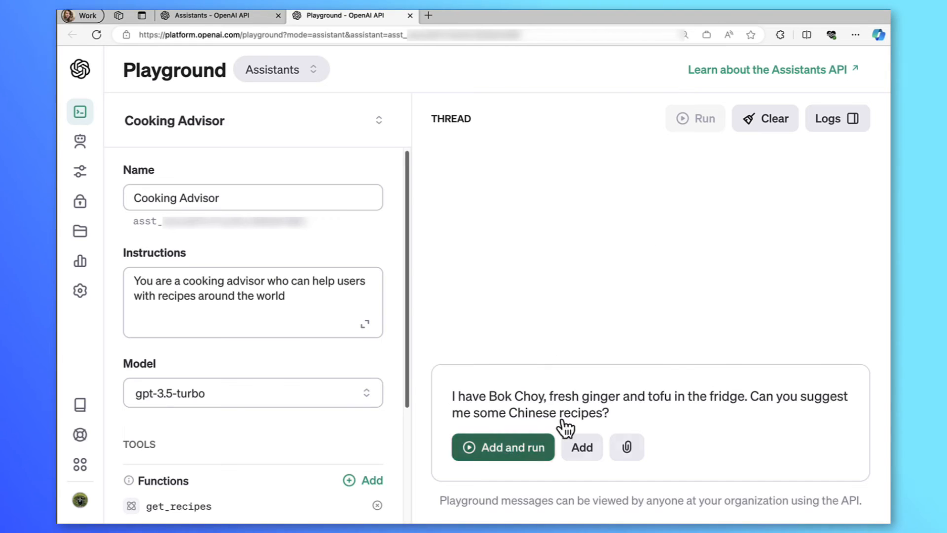
left_click(503, 447)
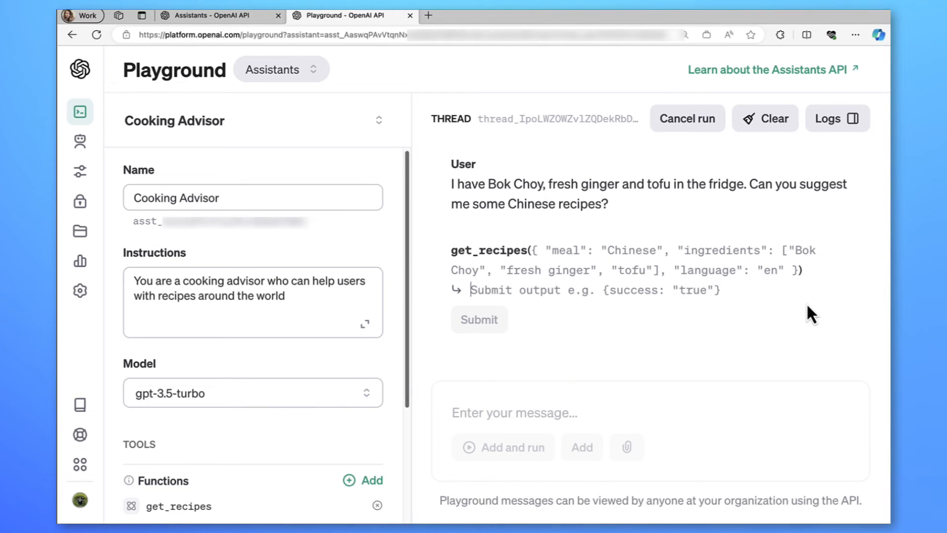
left_click(479, 320)
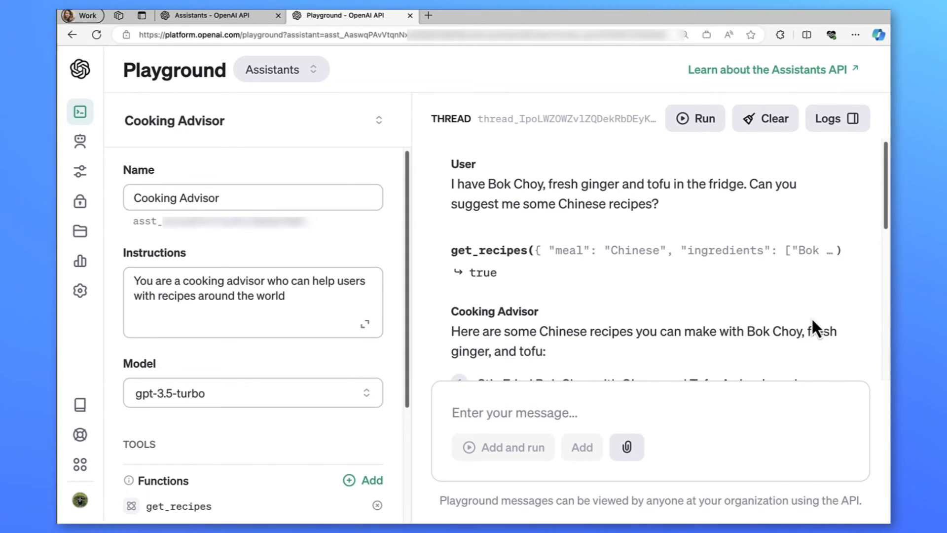
scroll("down", 3)
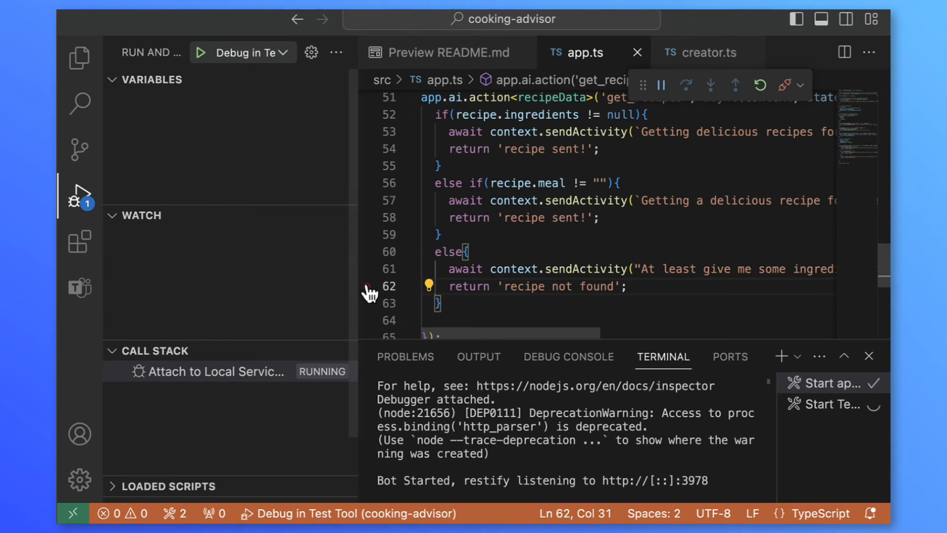
- Break in get_recipes for the Chinese ingredients request, then enter a Japanese daikon-and-bean-sprout request
left_click(366, 114)
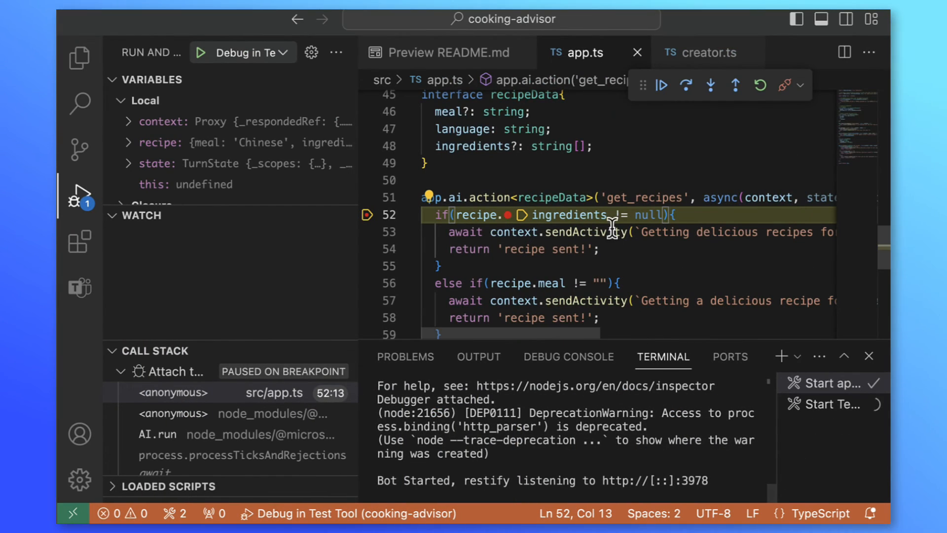
mouse_move(618, 249)
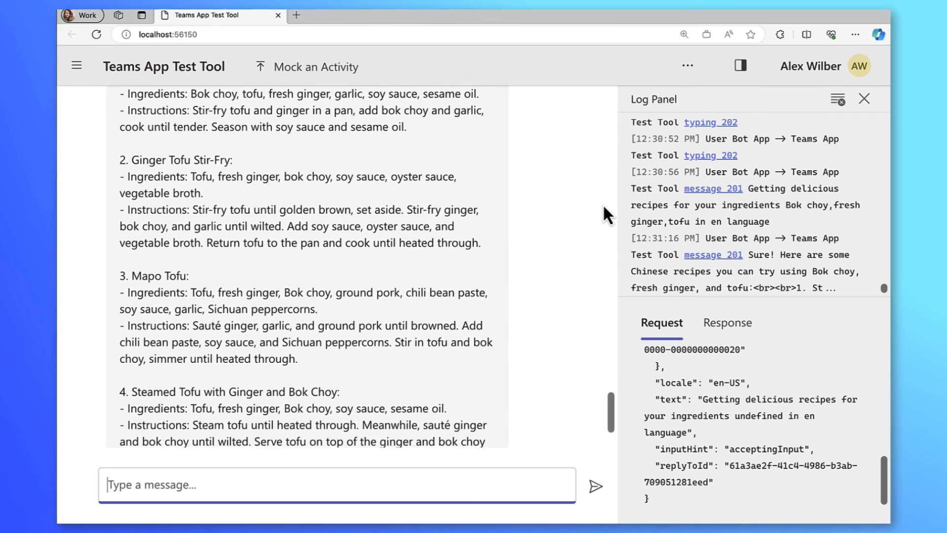
scroll("down", 3)
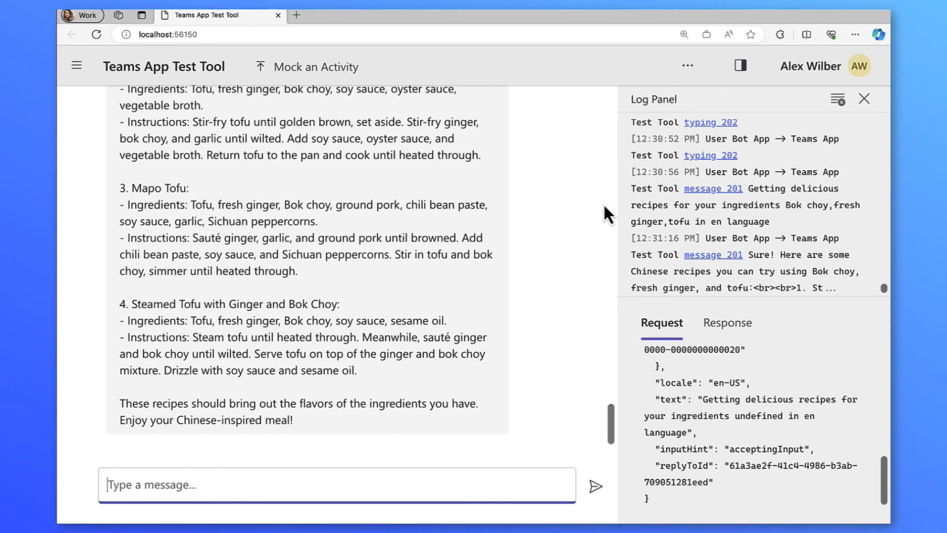
mouse_move(600, 345)
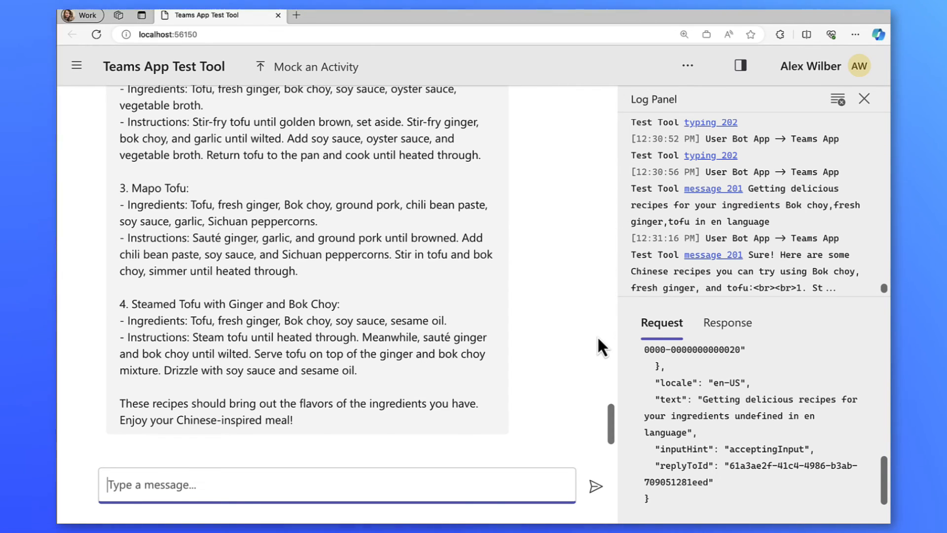
type("大根とモヤシがたくさん余っているんだけど、何かいいレシピ教えて")
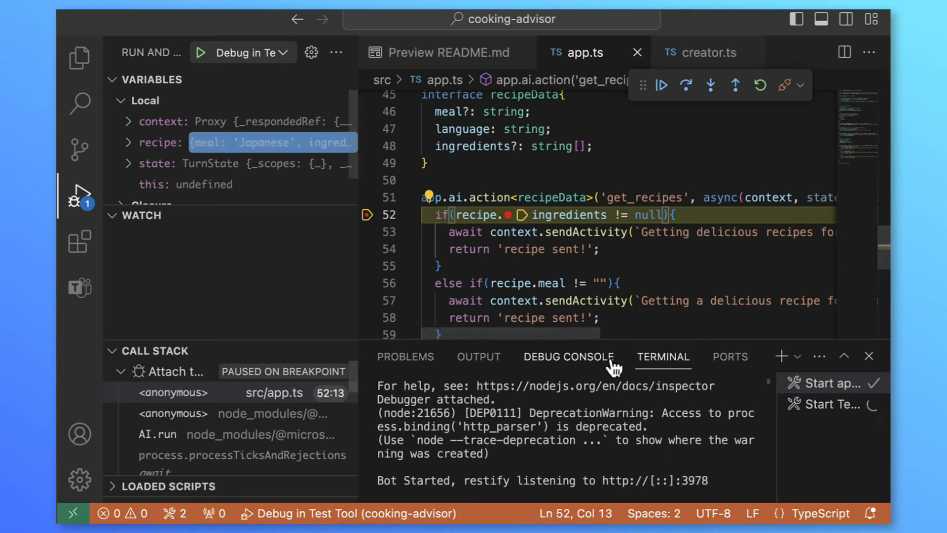
mouse_move(588, 215)
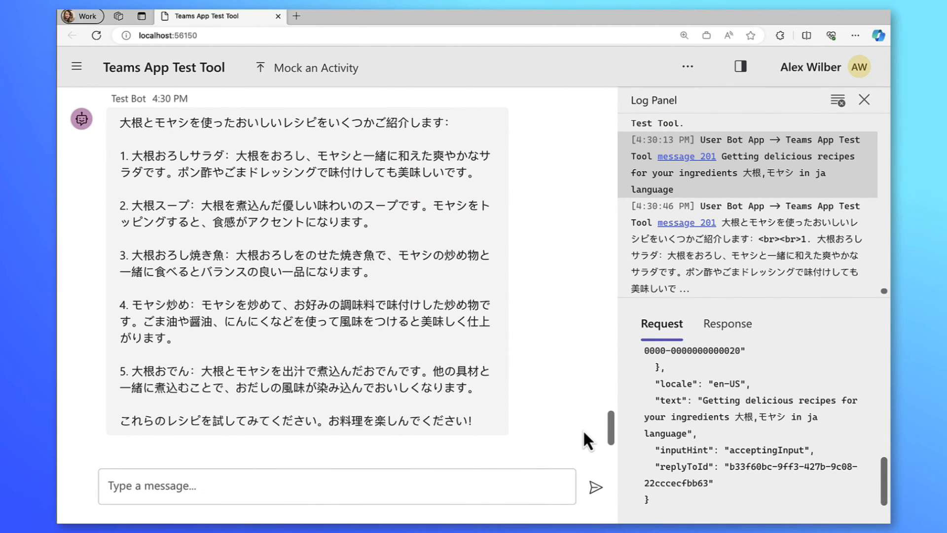
- Review the Japanese daikon-and-bean-sprout recipe reply and its ja ingredients request in the log
scroll("down", 3)
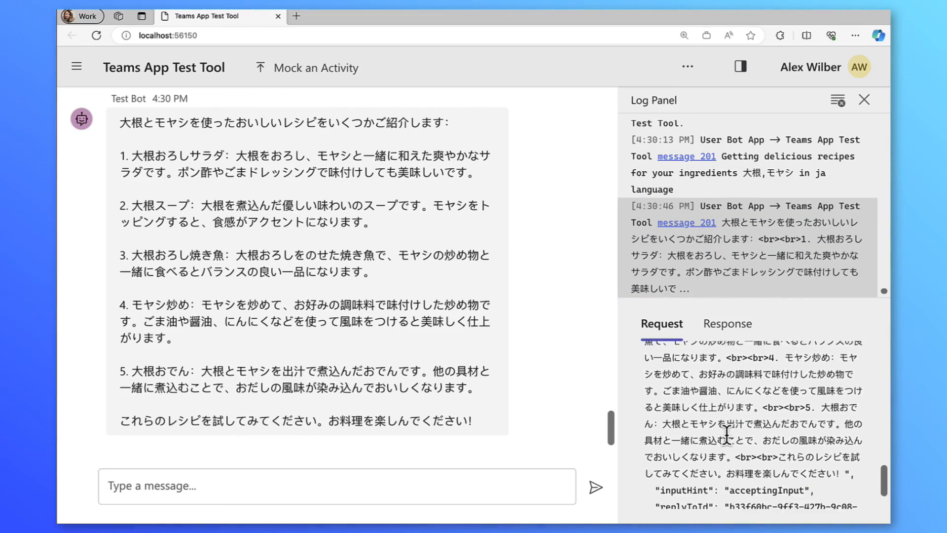